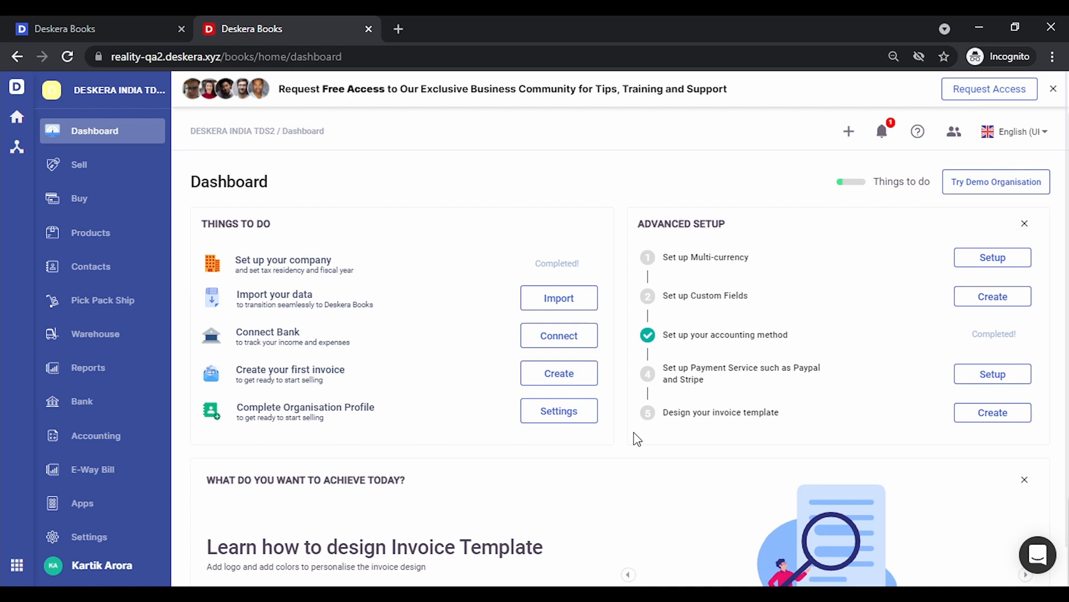
pyautogui.moveTo(89, 537)
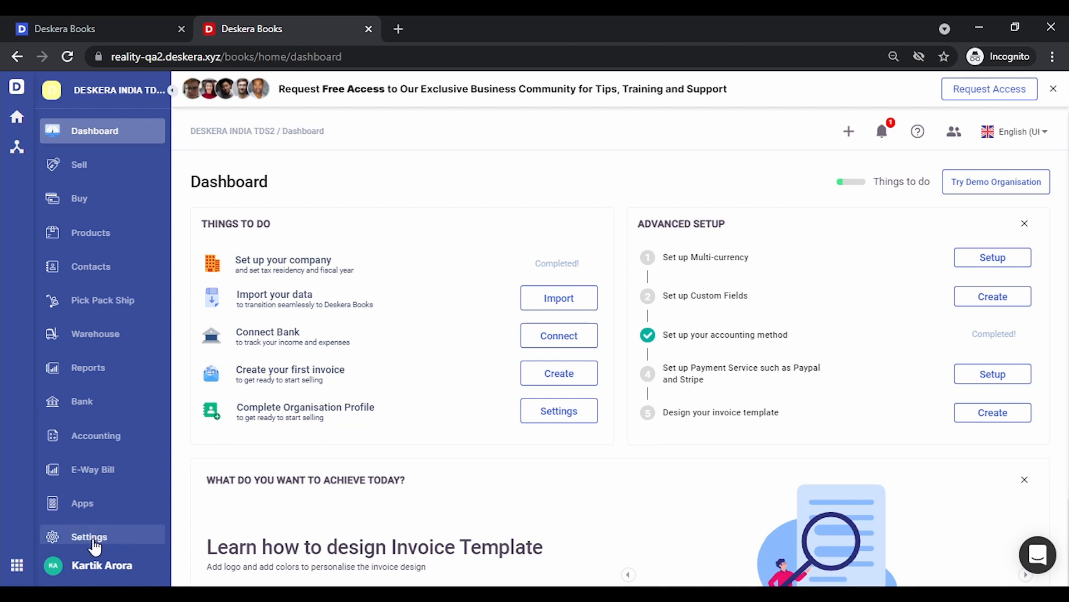
# - Go to Settings and view the Organisation Profile for DESKERA INDIA TDS2
pyautogui.click(89, 537)
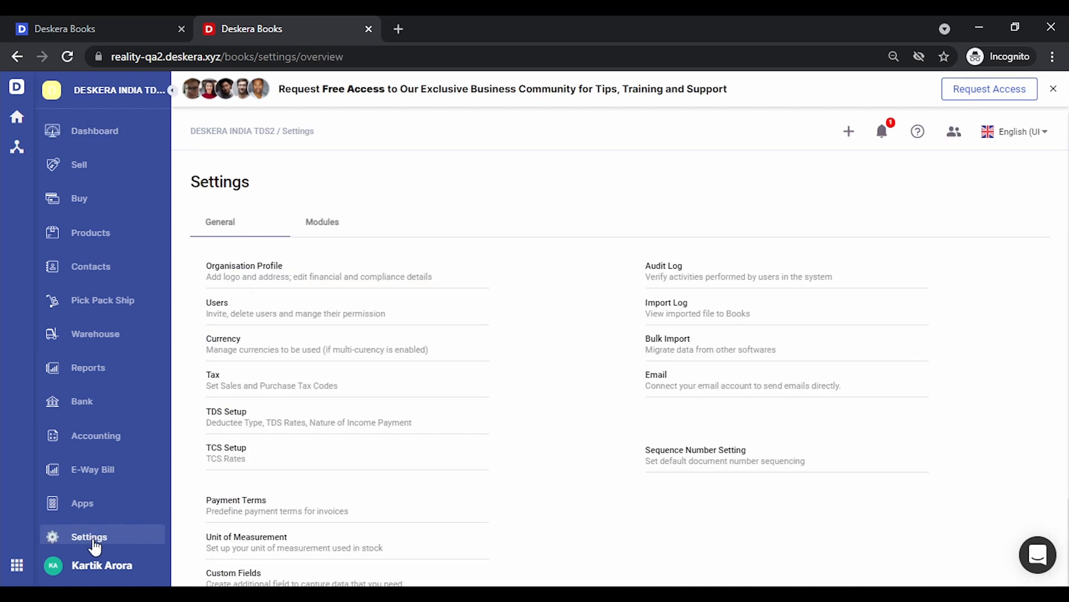
pyautogui.moveTo(244, 265)
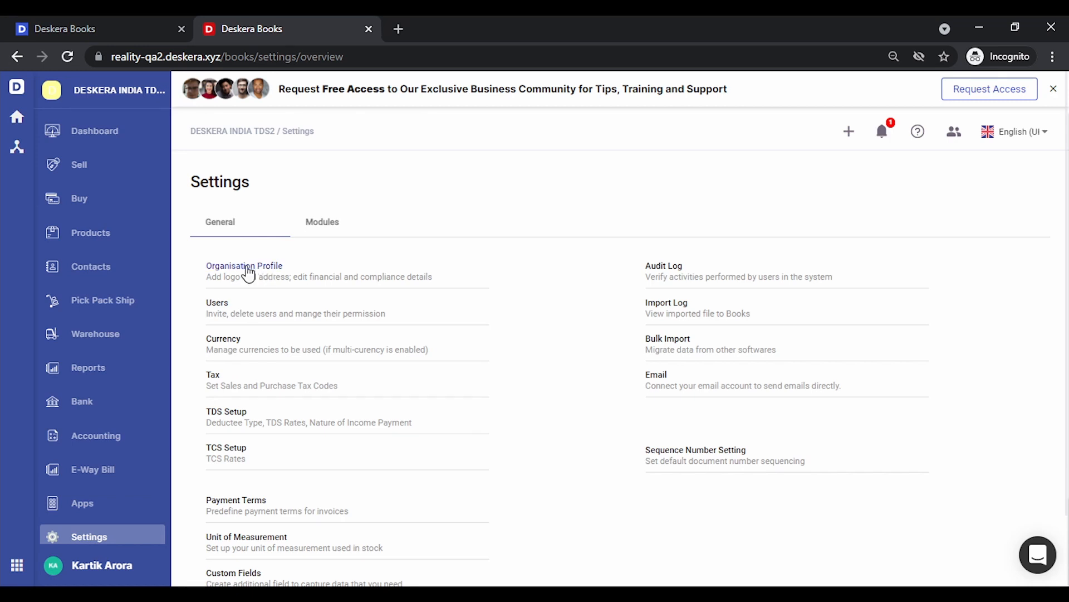
pyautogui.click(244, 271)
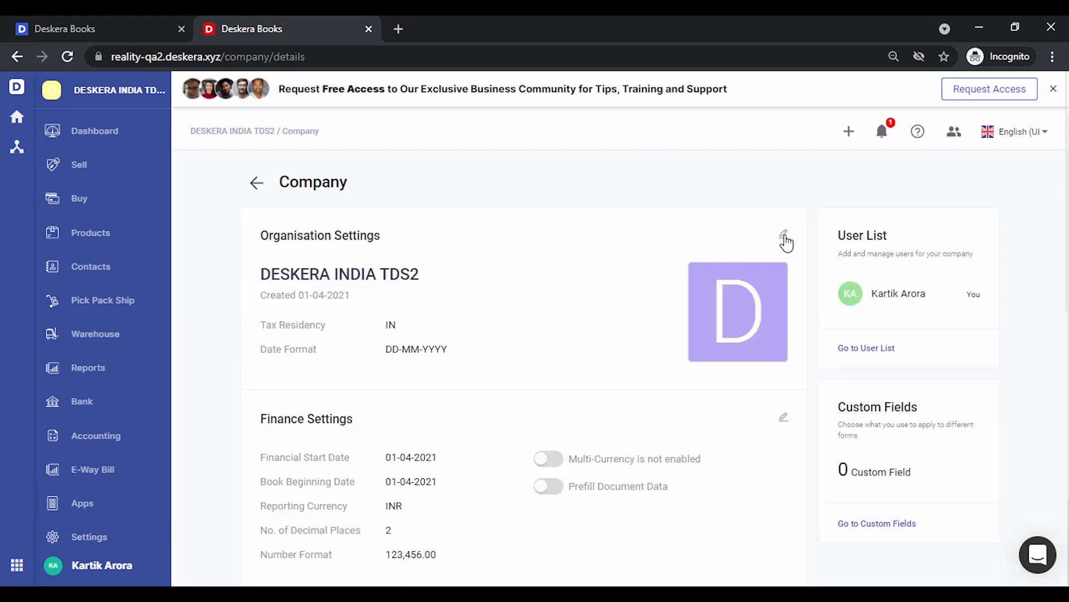
# - Edit the company's Compliance settings and switch Enable e-Invoice on
pyautogui.click(784, 235)
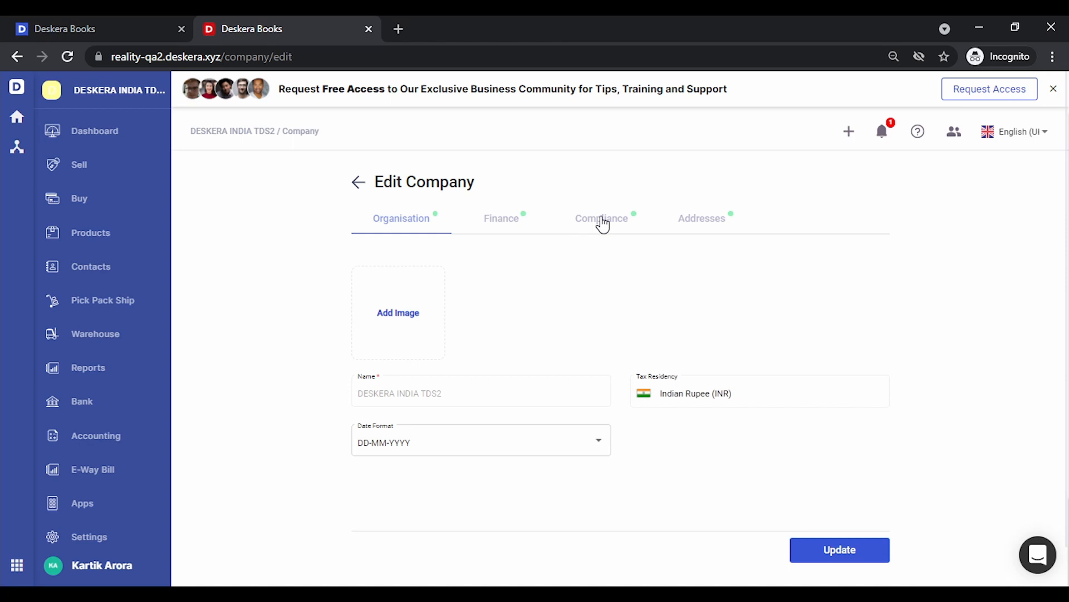
pyautogui.click(602, 217)
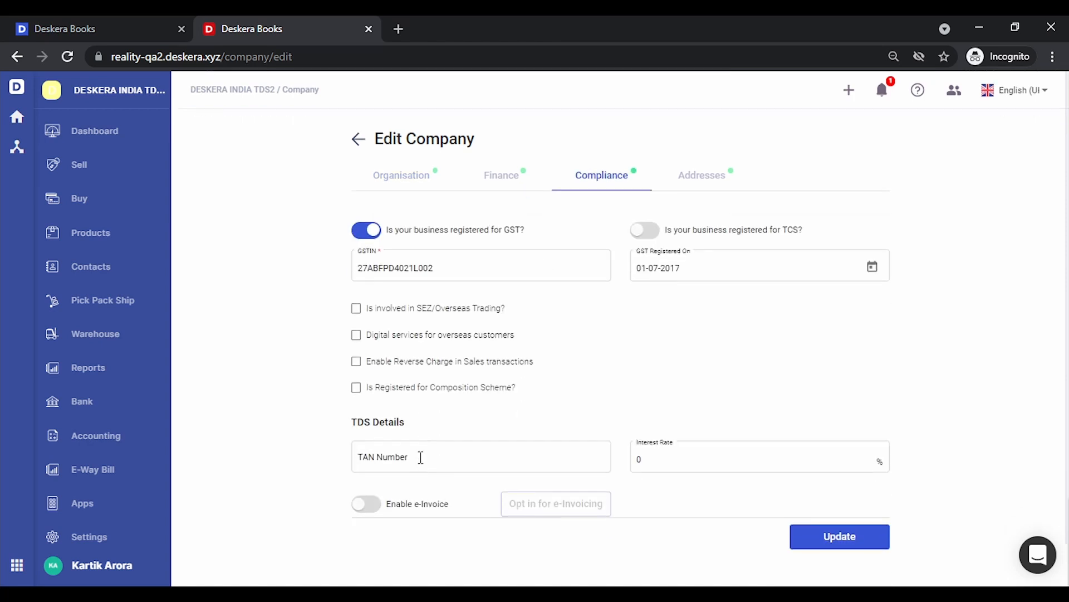
pyautogui.click(367, 504)
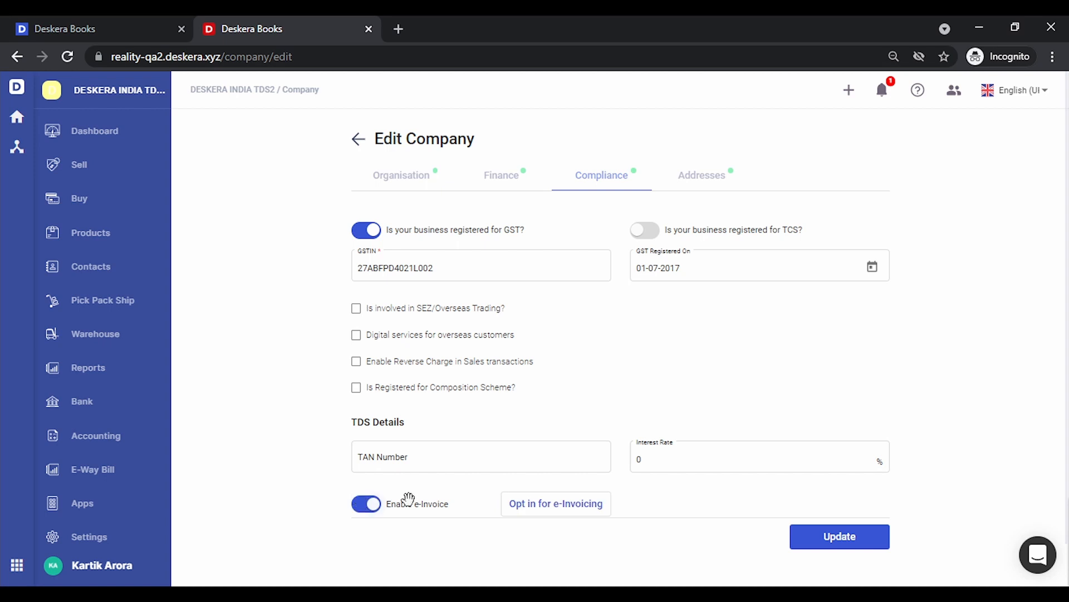
pyautogui.click(555, 504)
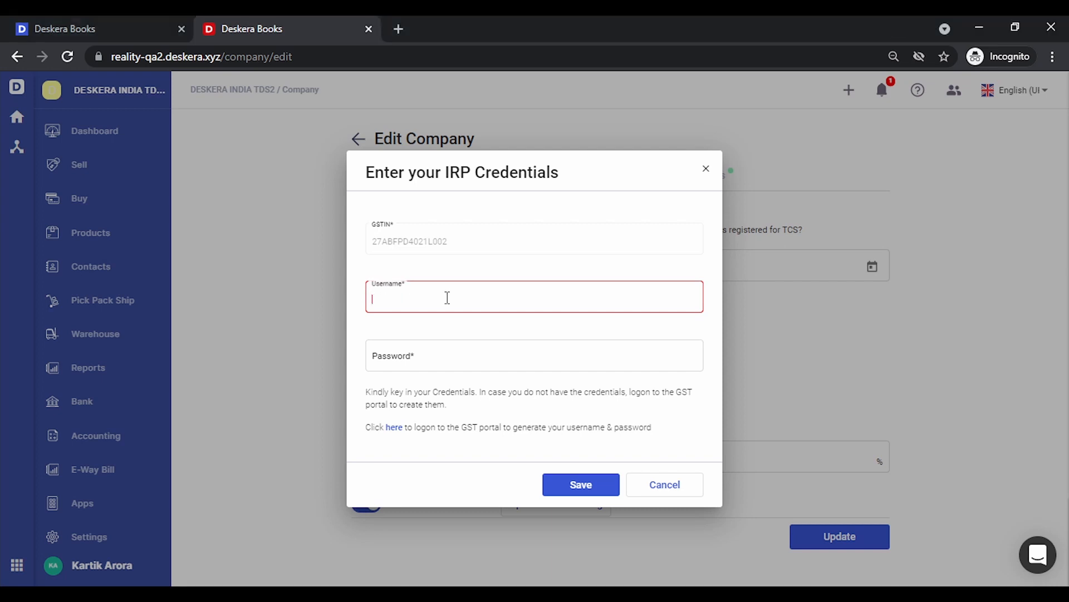
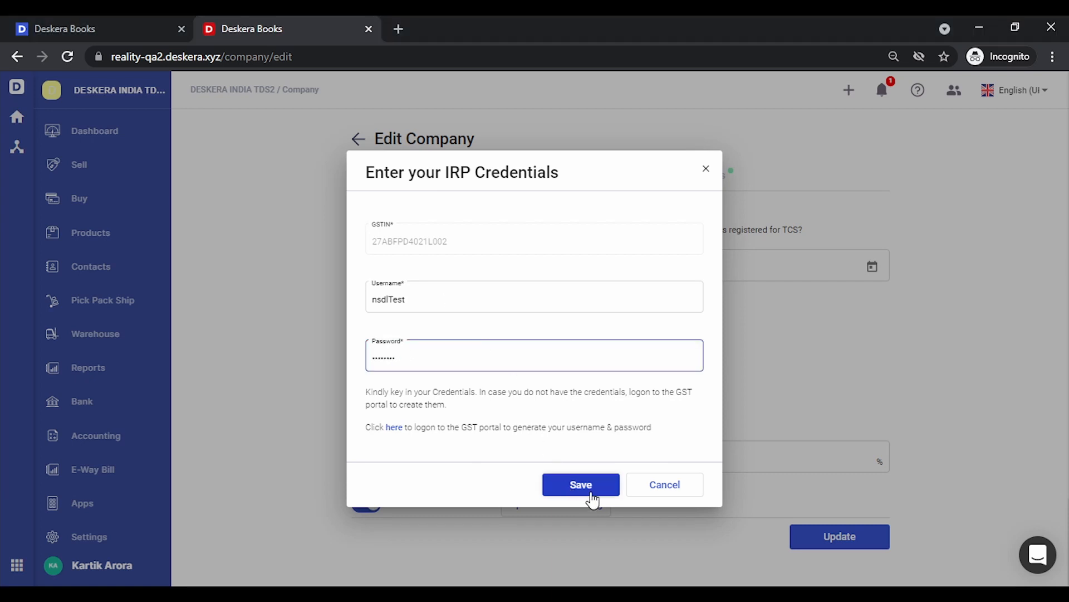
pyautogui.click(580, 485)
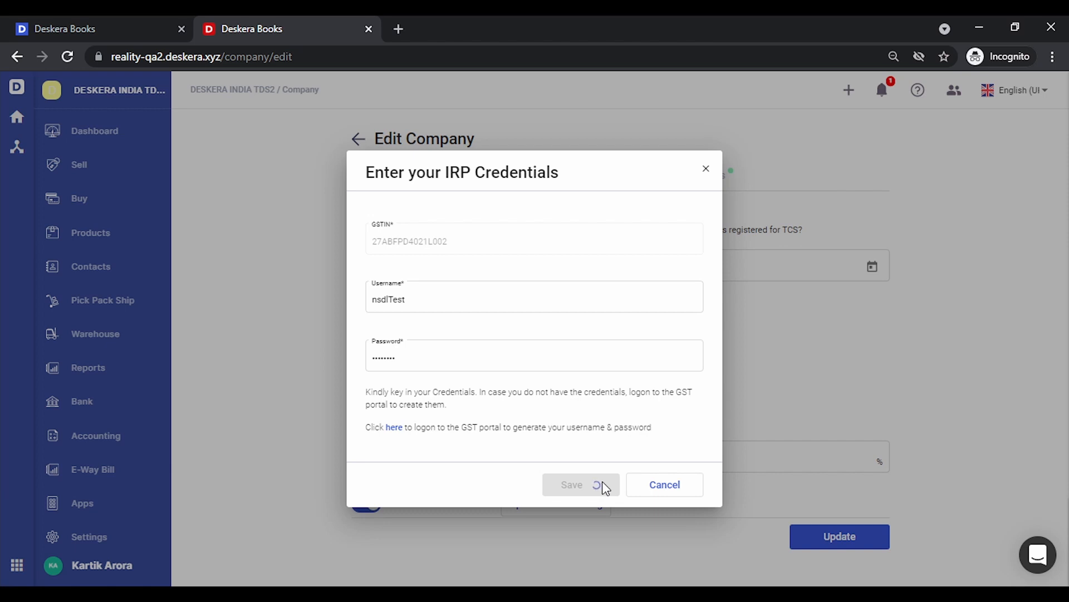
pyautogui.click(571, 485)
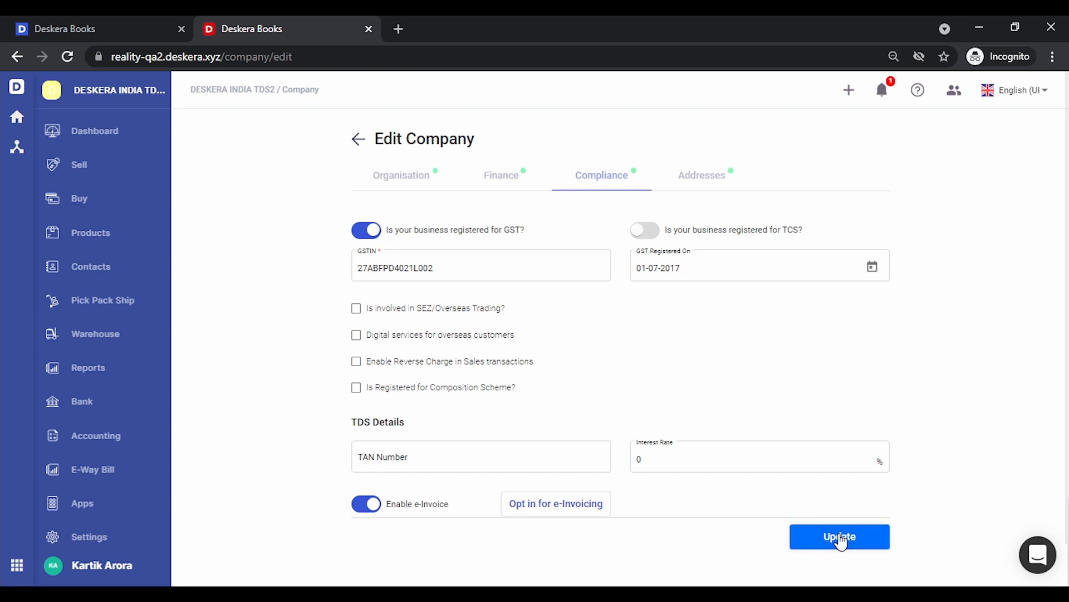
# - Update the company settings and confirm the compliance warning with Yes
pyautogui.click(839, 536)
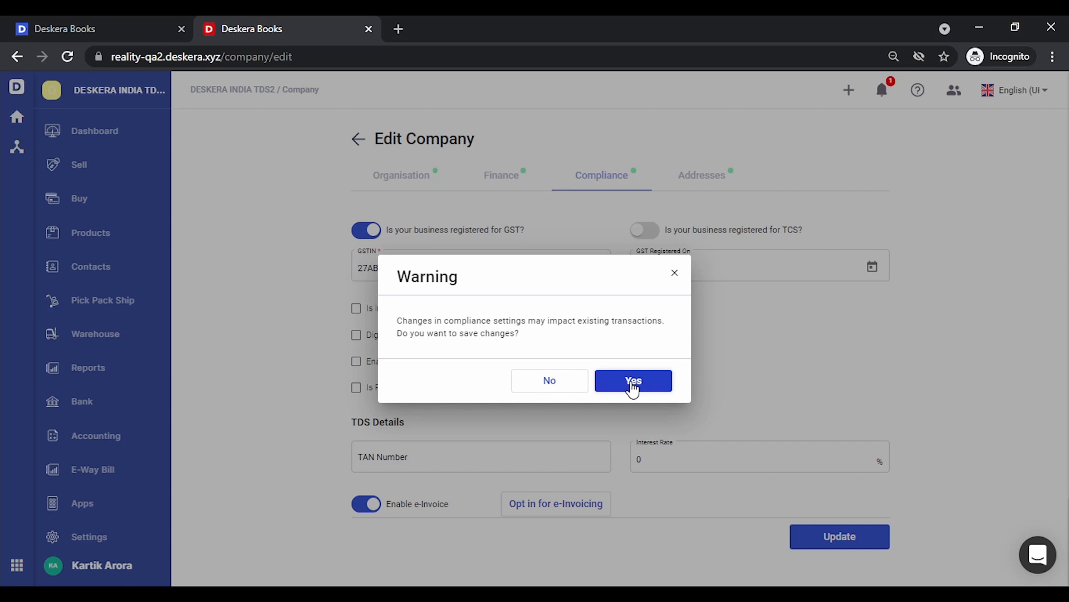
pyautogui.click(633, 381)
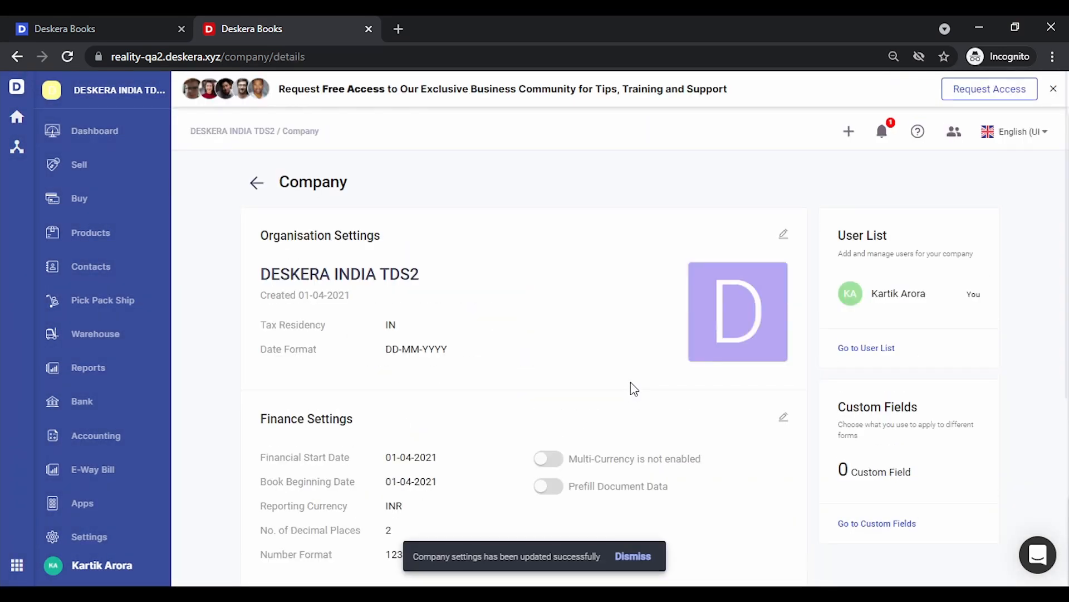
# - Go to Sell, list the invoices and bring up the Create New choices
pyautogui.click(78, 165)
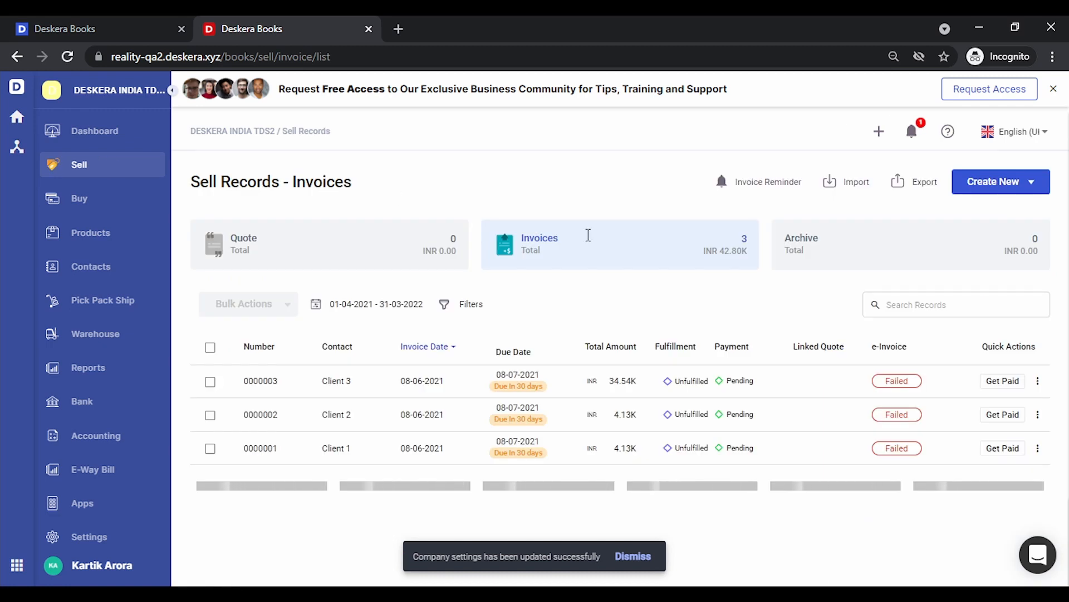
pyautogui.click(632, 556)
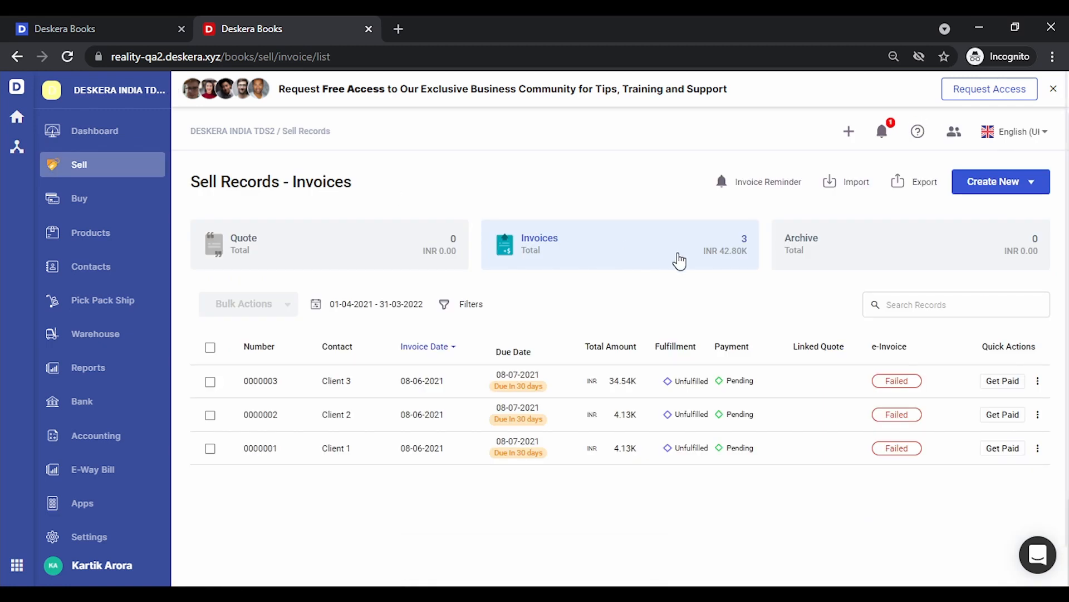
pyautogui.moveTo(931, 353)
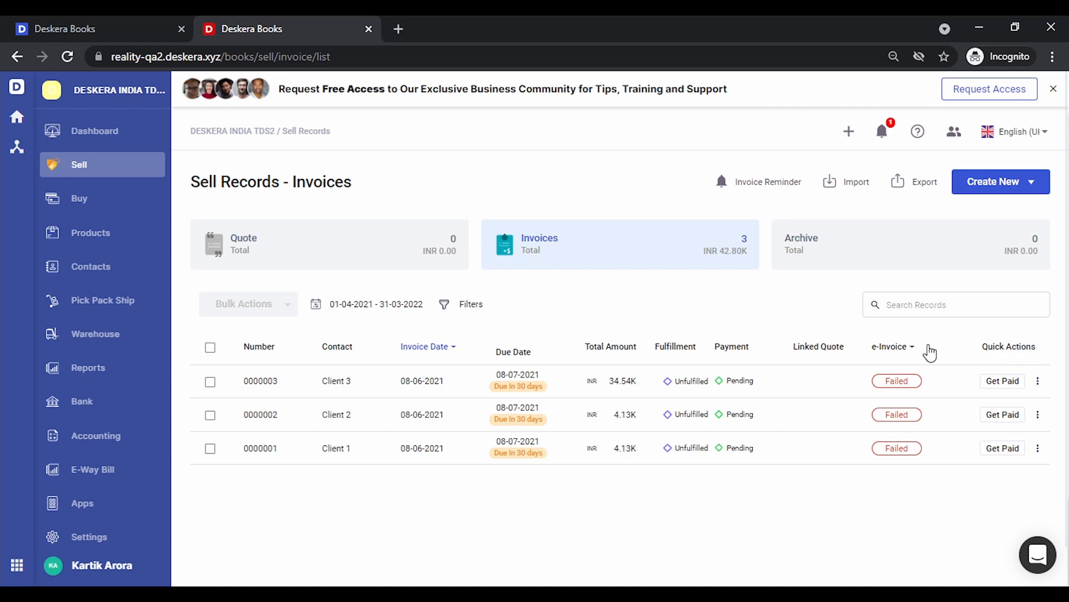
pyautogui.moveTo(1030, 188)
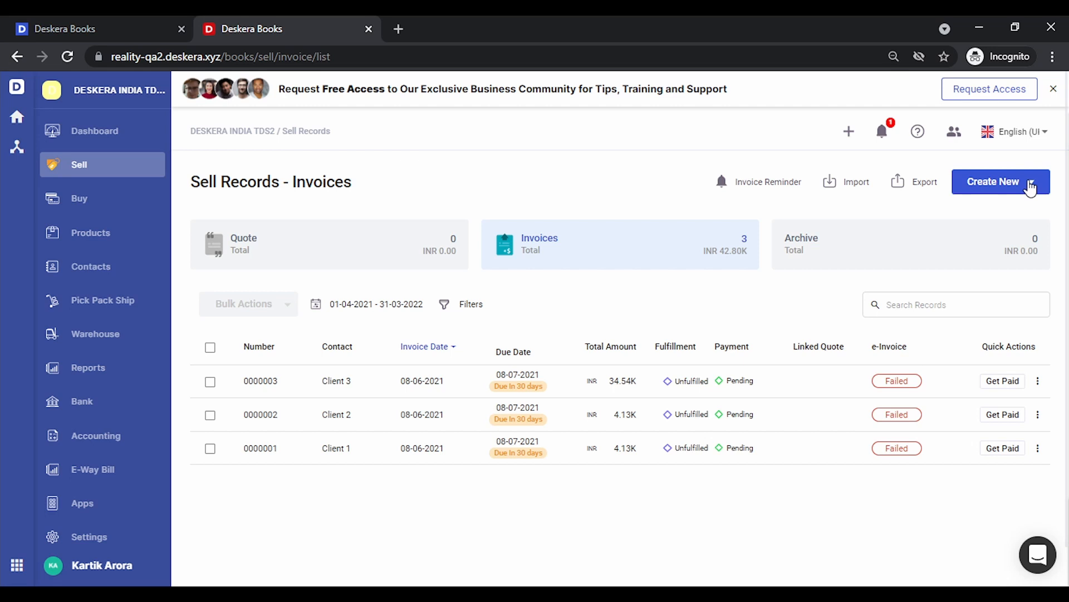
pyautogui.click(1000, 181)
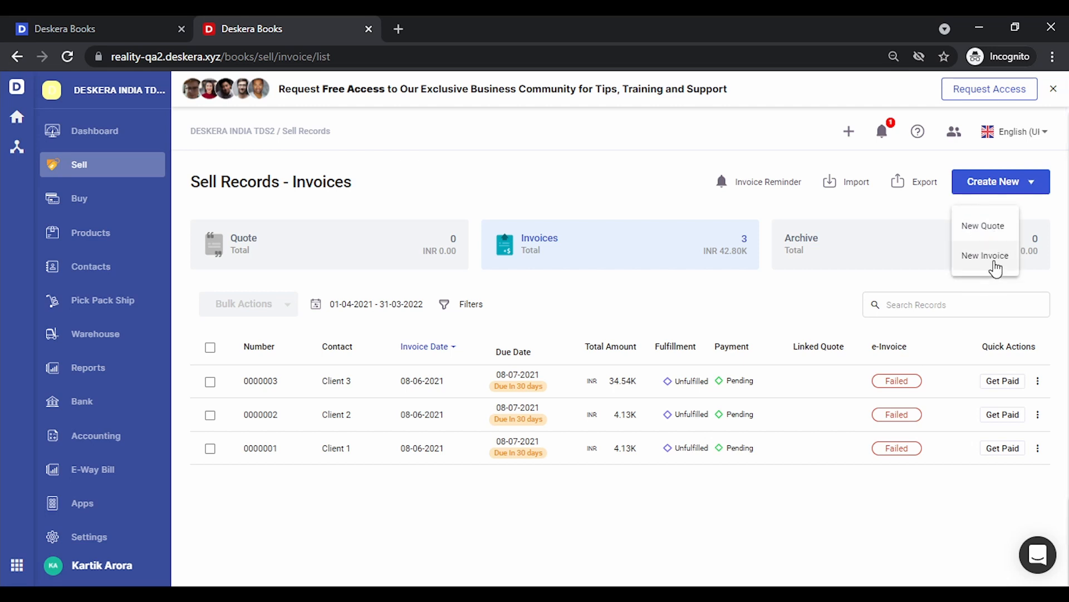
# - Start a new invoice billed to Client 3
pyautogui.click(984, 255)
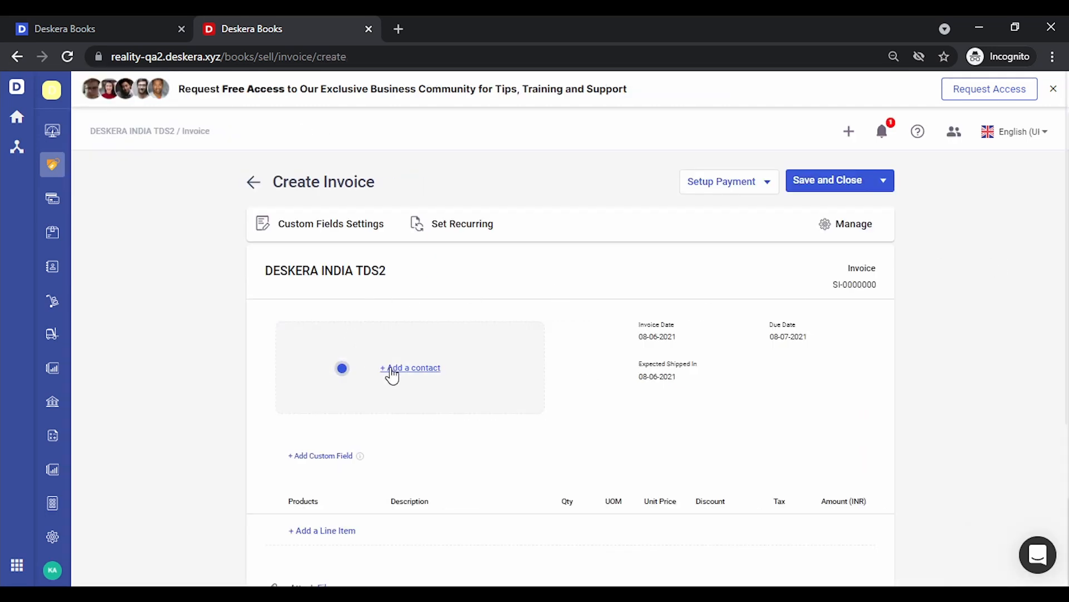
pyautogui.click(410, 368)
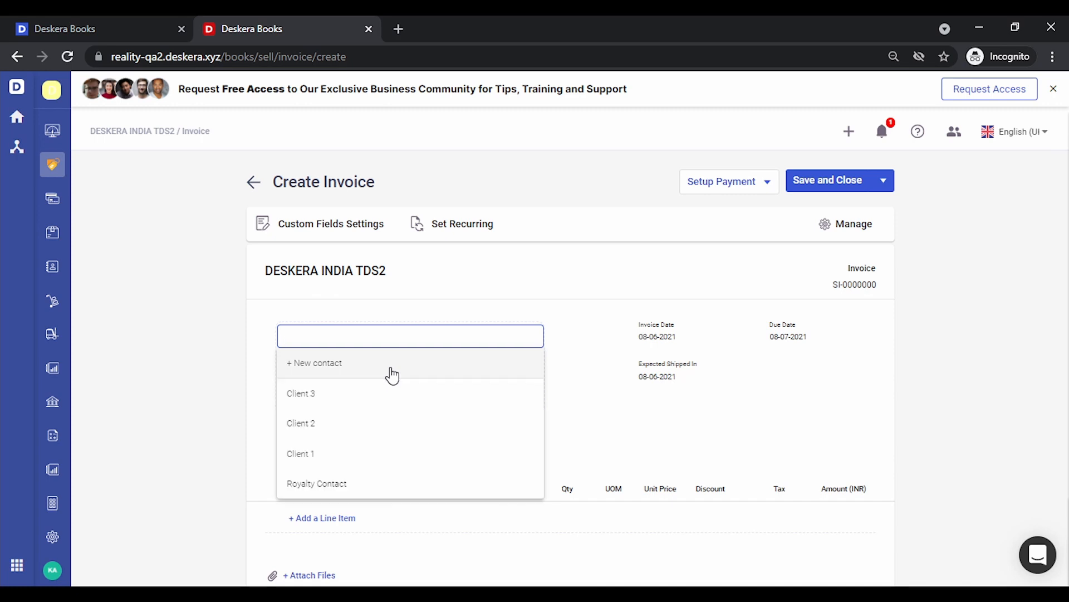
pyautogui.moveTo(302, 485)
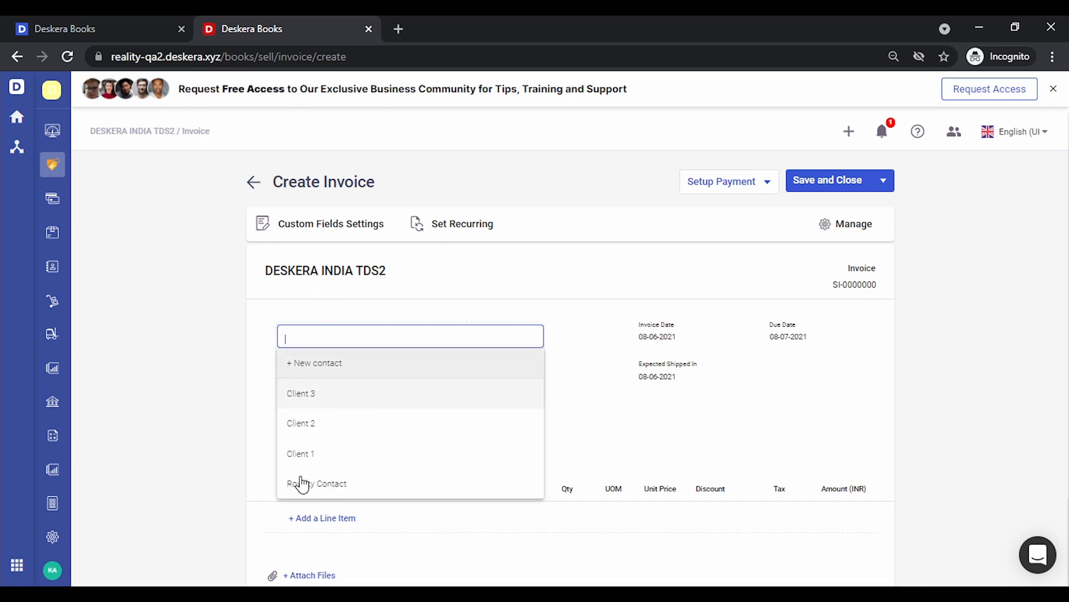
pyautogui.click(300, 393)
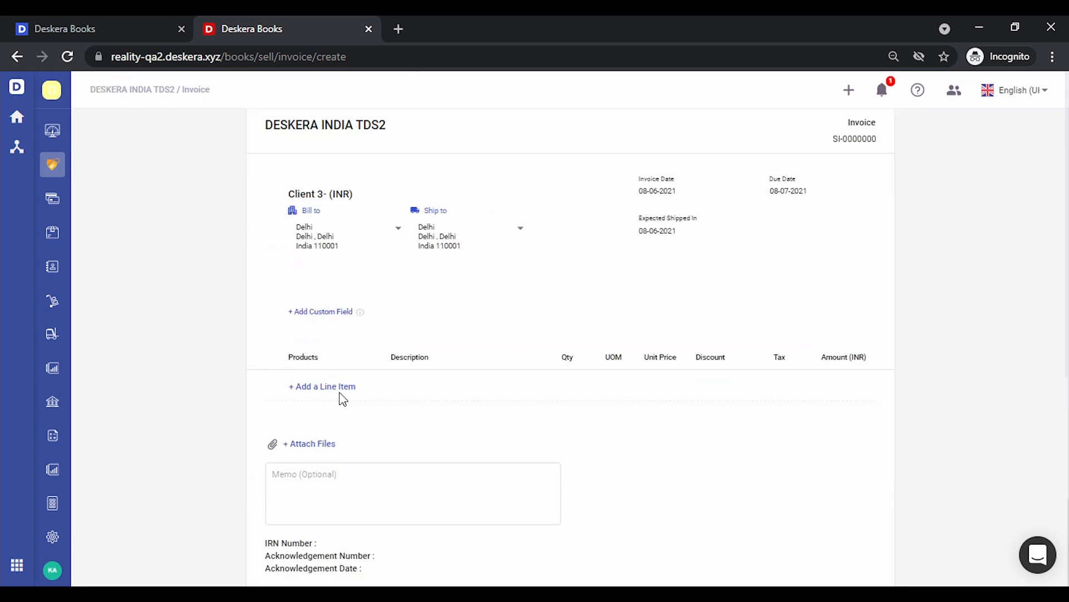
# - Add an Ext HDD 1 TB line with quantity 3, totalling INR 12,390
pyautogui.click(322, 386)
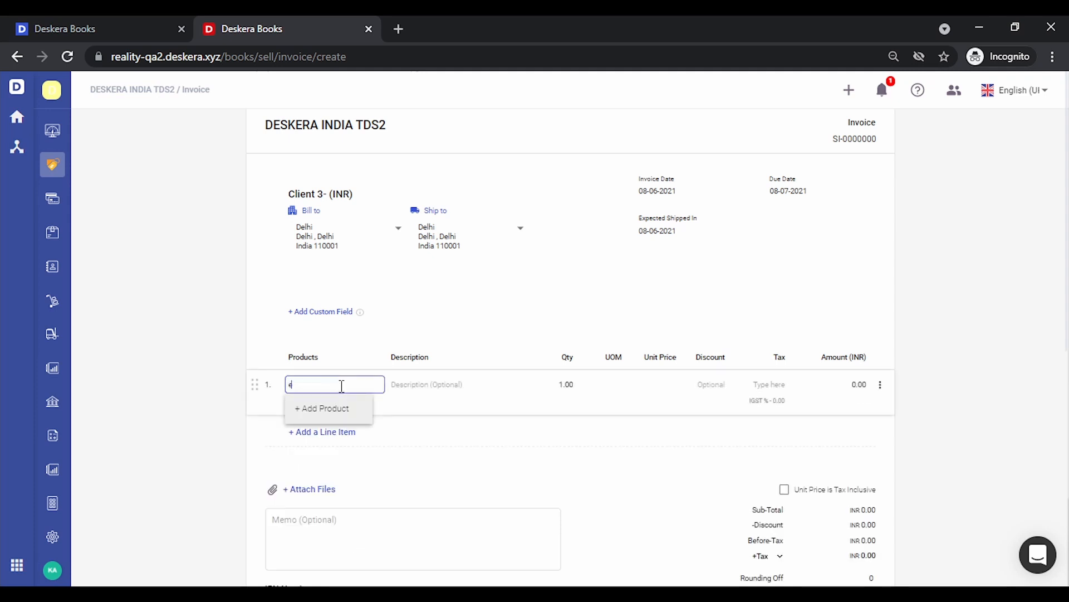
pyautogui.write('ex')
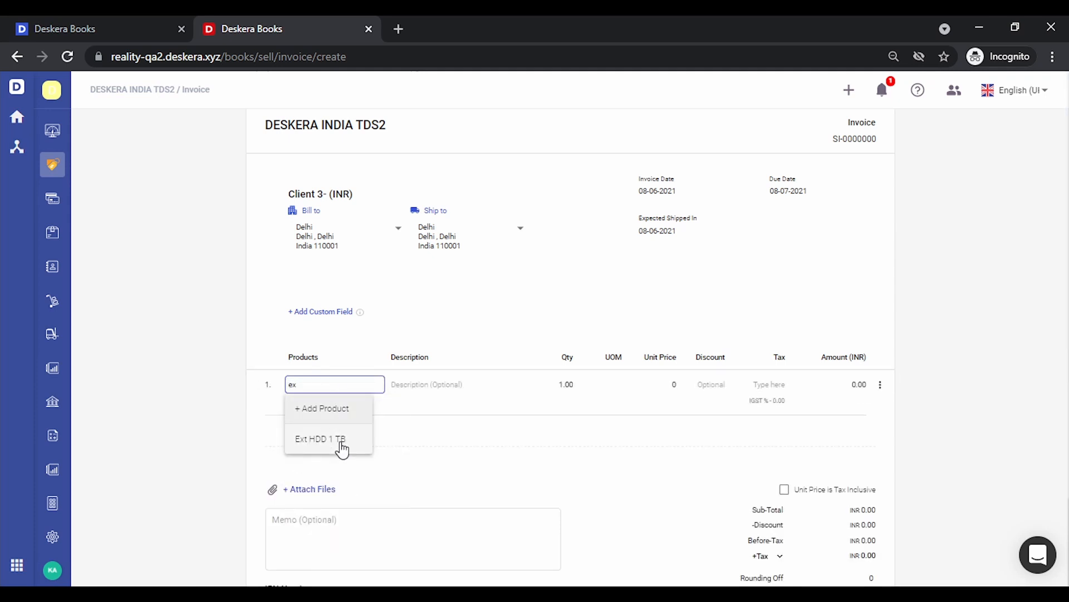
pyautogui.click(319, 437)
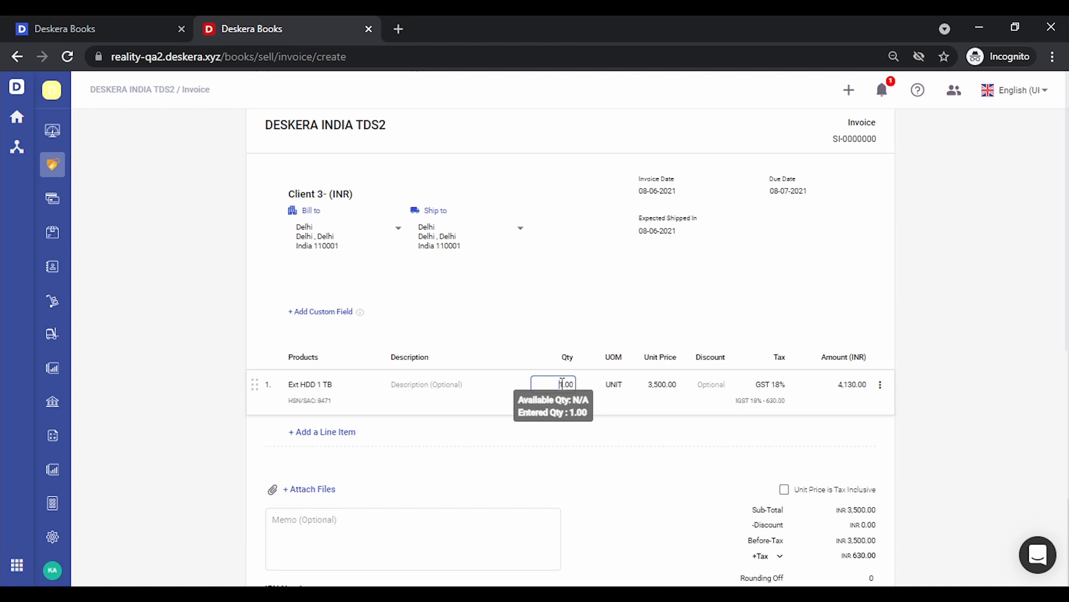
pyautogui.write('3')
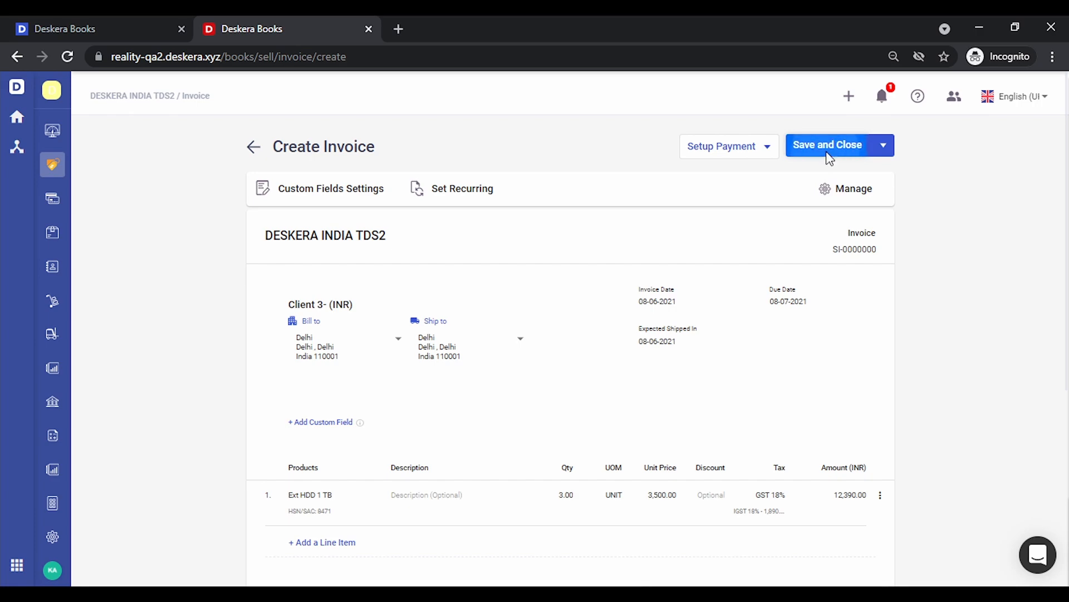
pyautogui.moveTo(642, 370)
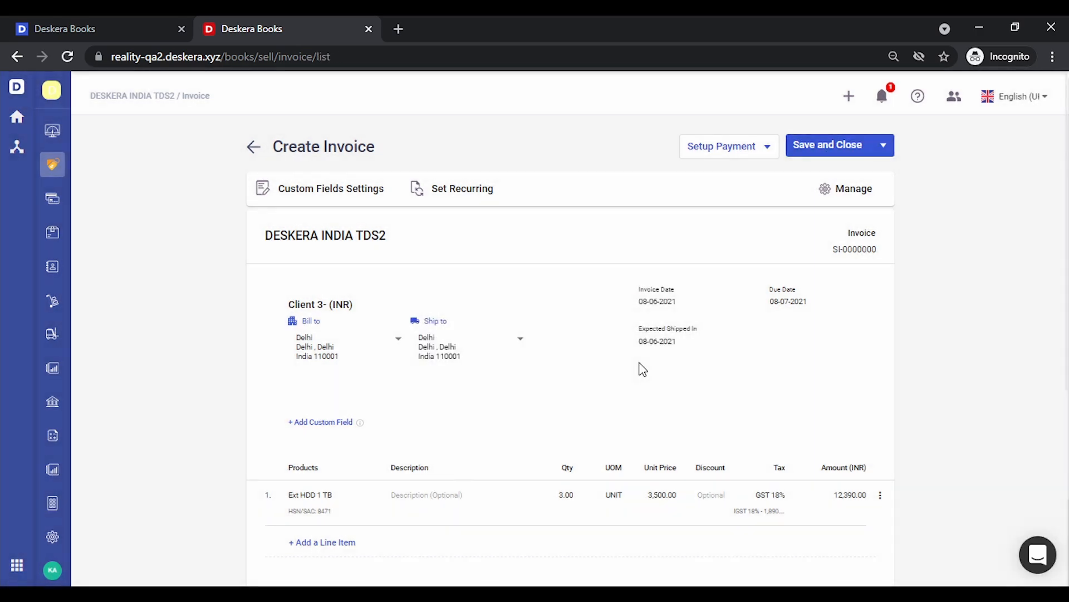
# - Save invoice SI-0000001 and choose Generate e-Invoice from its Quick Actions
pyautogui.click(828, 145)
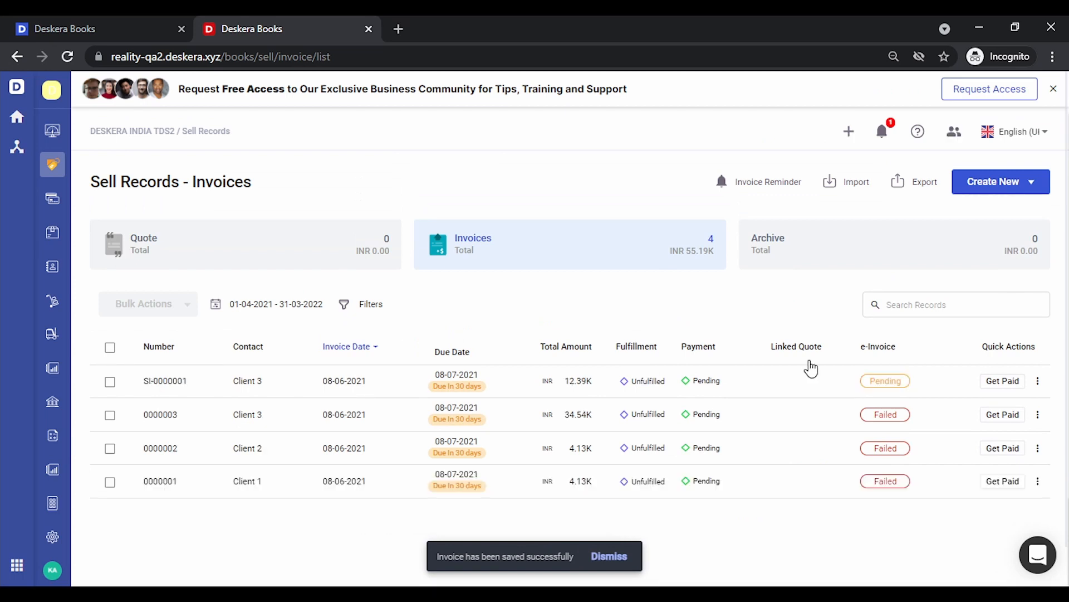
pyautogui.click(1038, 381)
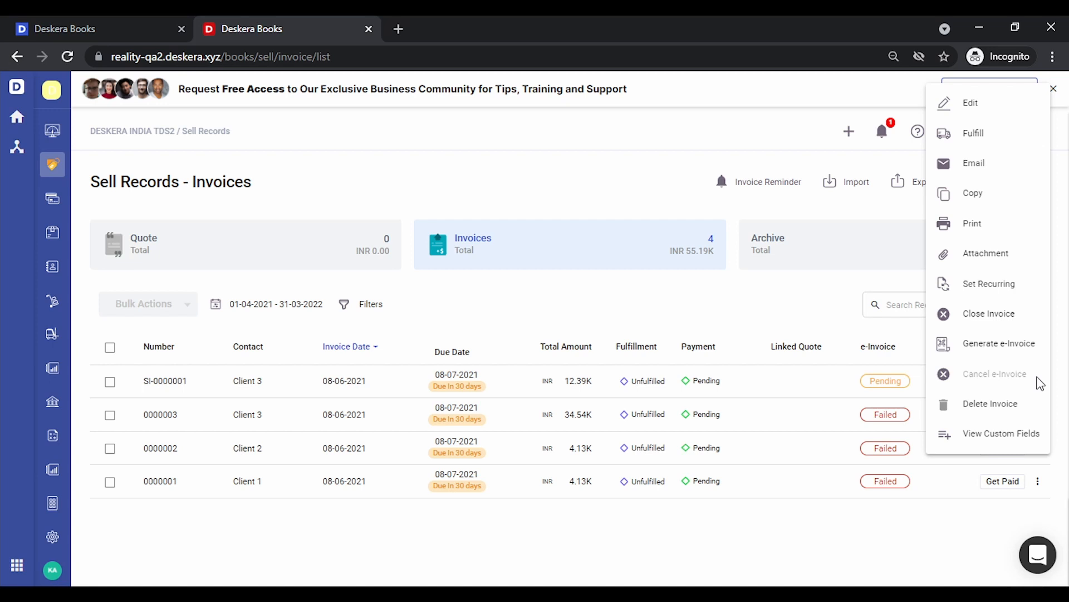
pyautogui.moveTo(1000, 343)
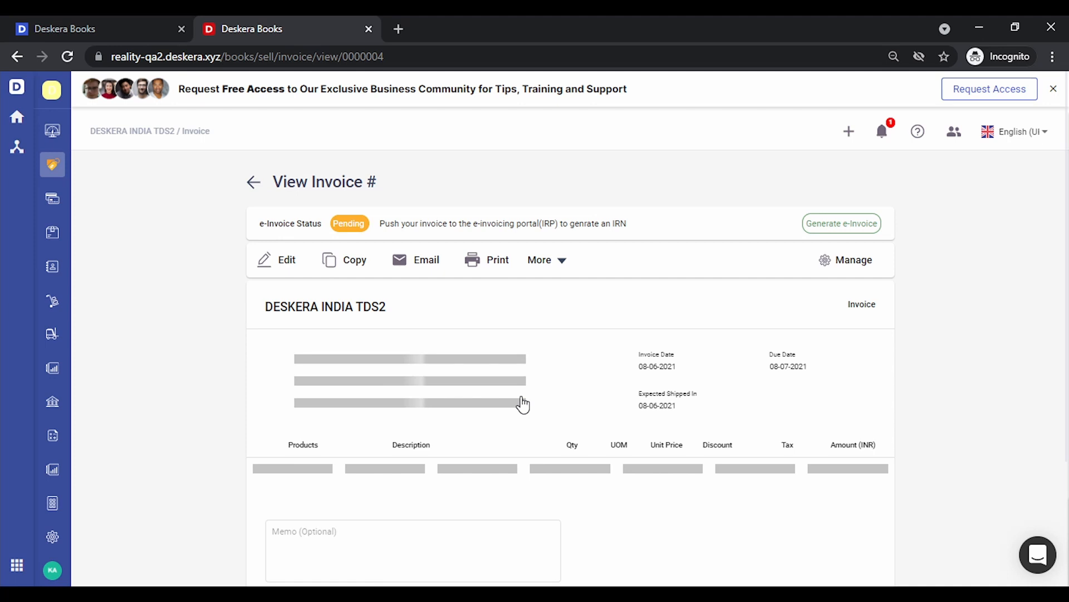
# - Review the generated IRN, acknowledgement number and date on SI-0000001
pyautogui.scroll(-3)
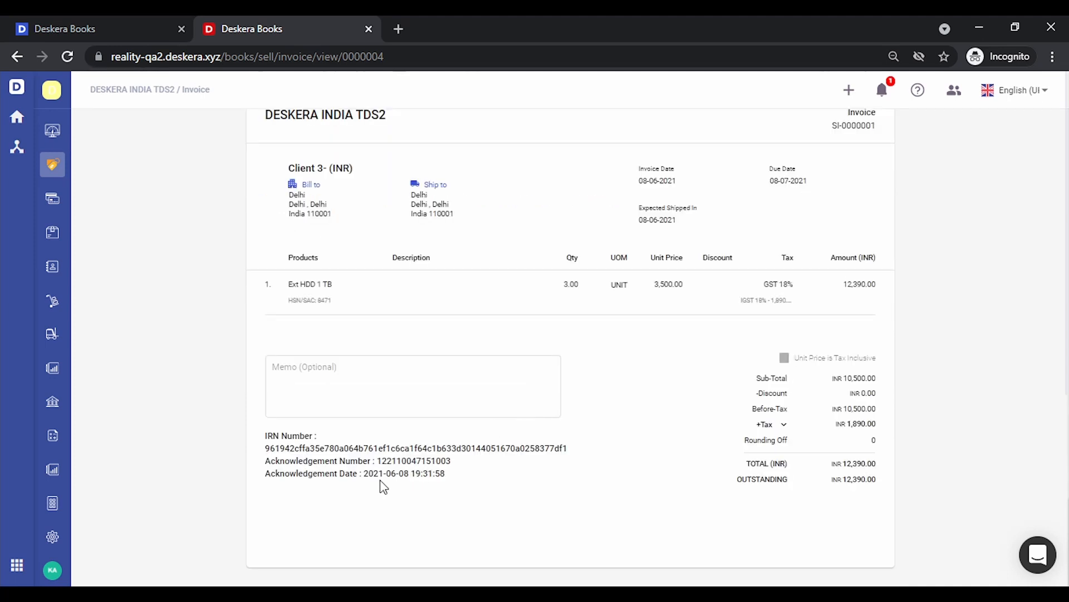
pyautogui.moveTo(474, 464)
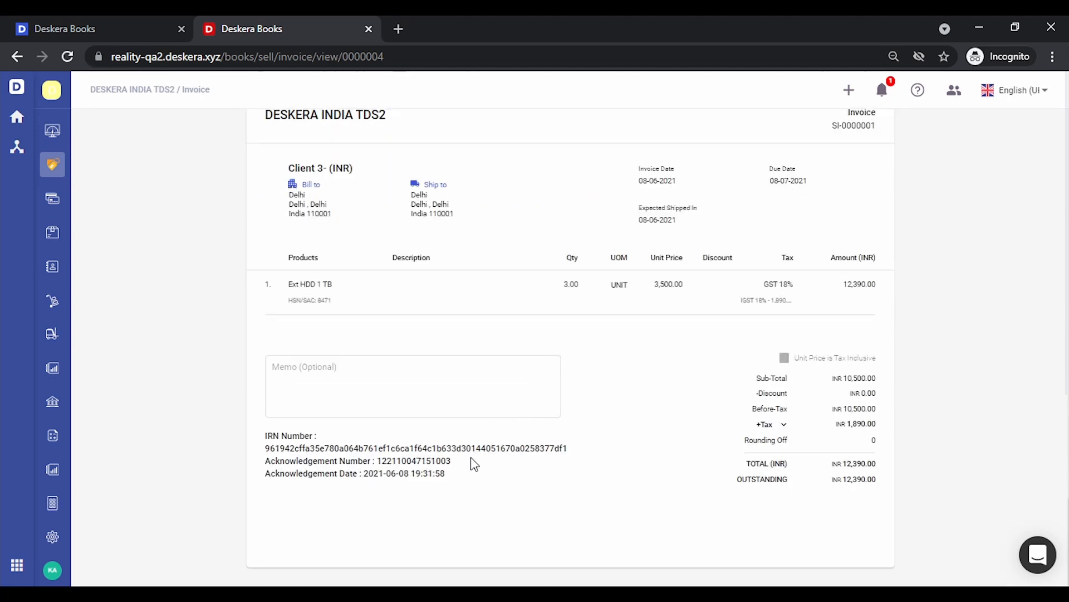
pyautogui.moveTo(481, 464)
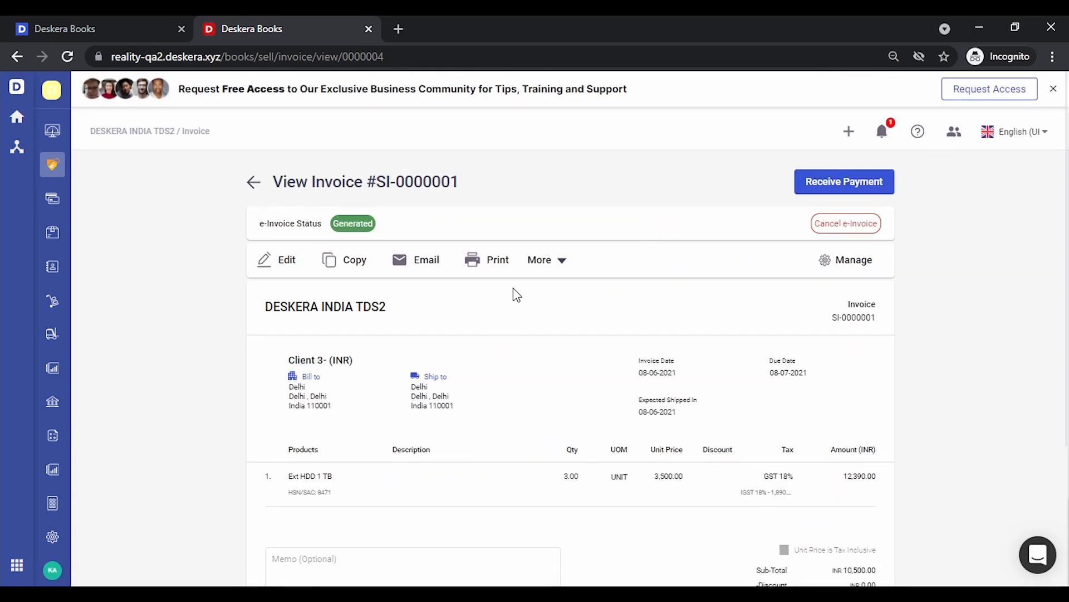
pyautogui.moveTo(494, 266)
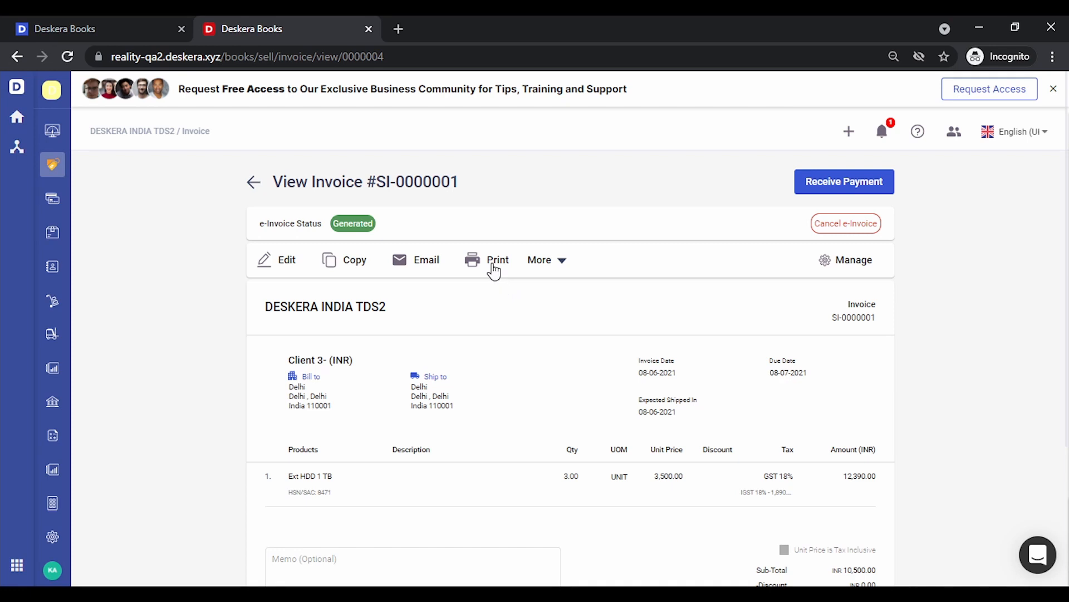
# - Print SI-0000001 to a PDF showing the e-Invoice QR code and IRN
pyautogui.click(497, 260)
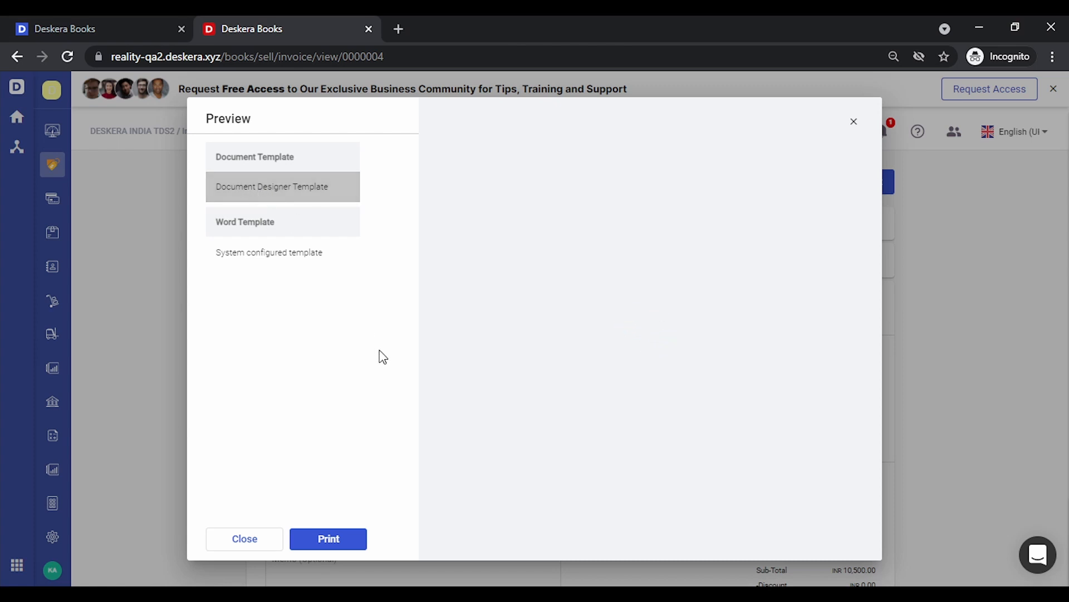
pyautogui.moveTo(566, 319)
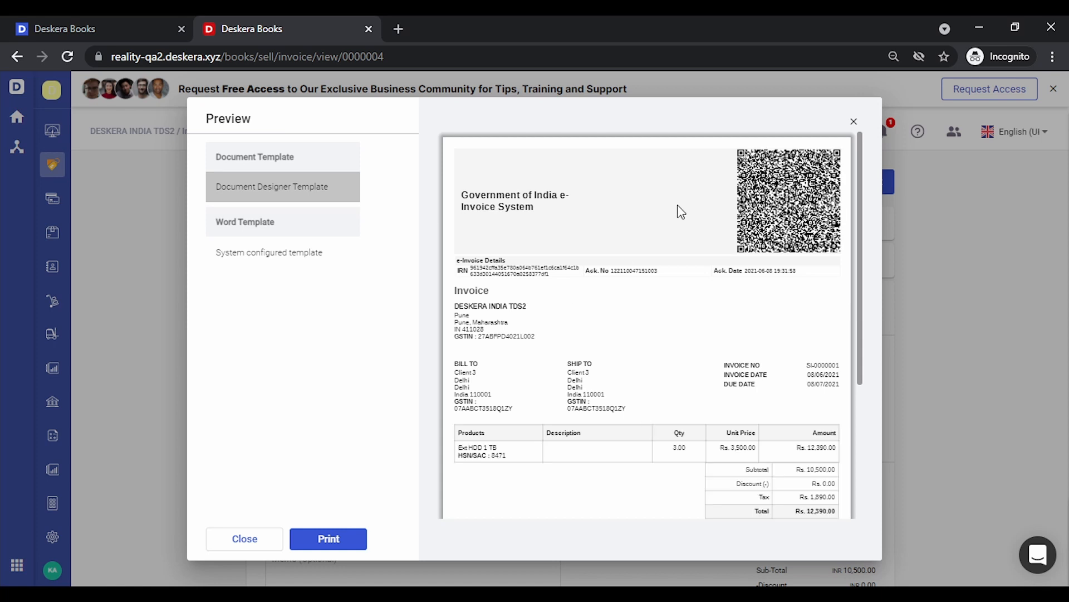
pyautogui.moveTo(531, 293)
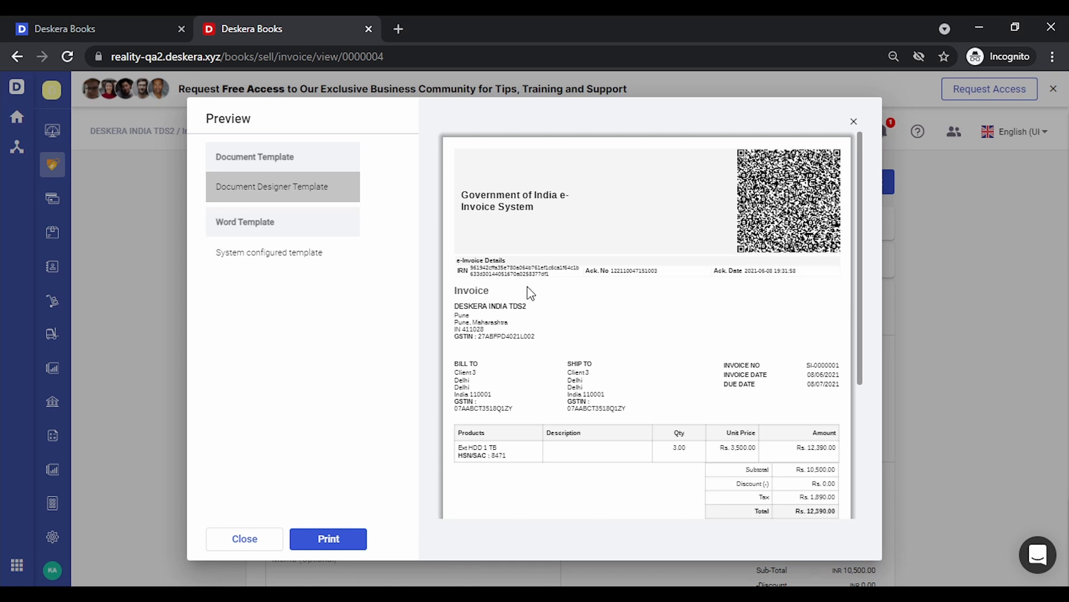
pyautogui.click(328, 538)
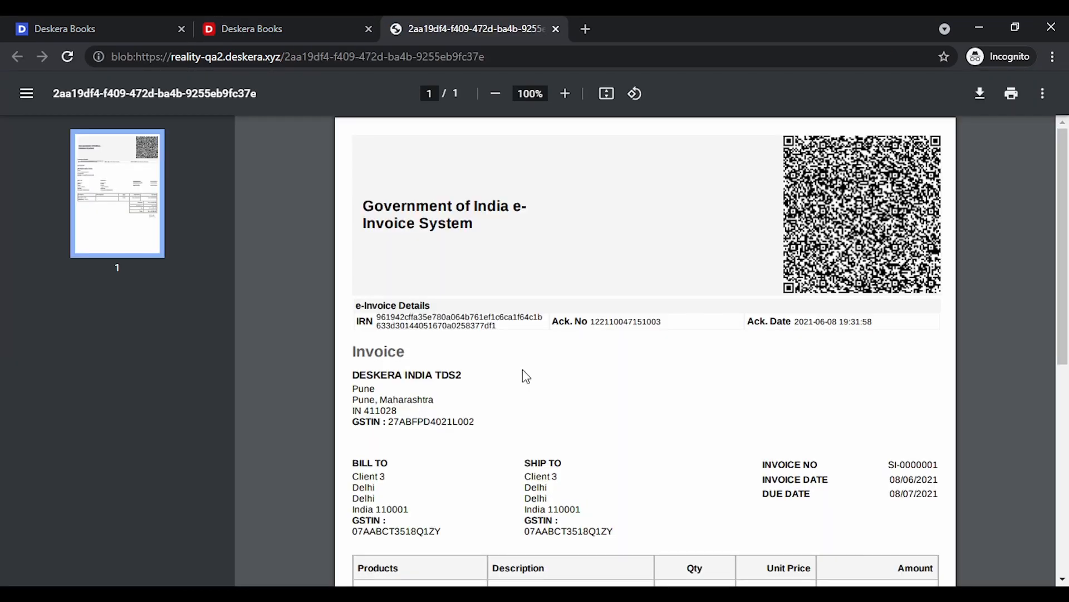
pyautogui.moveTo(859, 224)
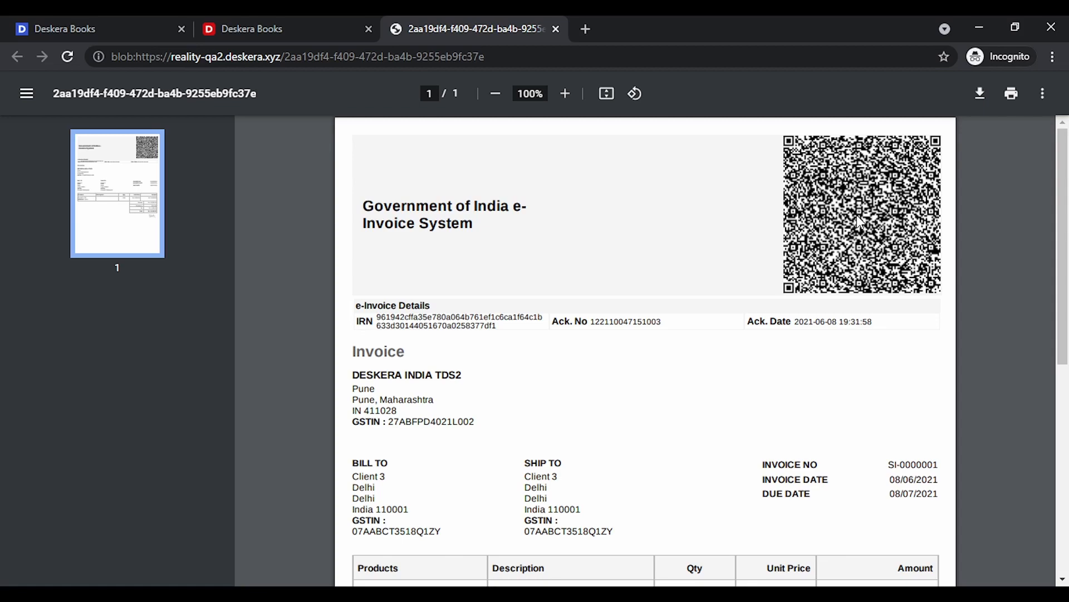
pyautogui.moveTo(631, 389)
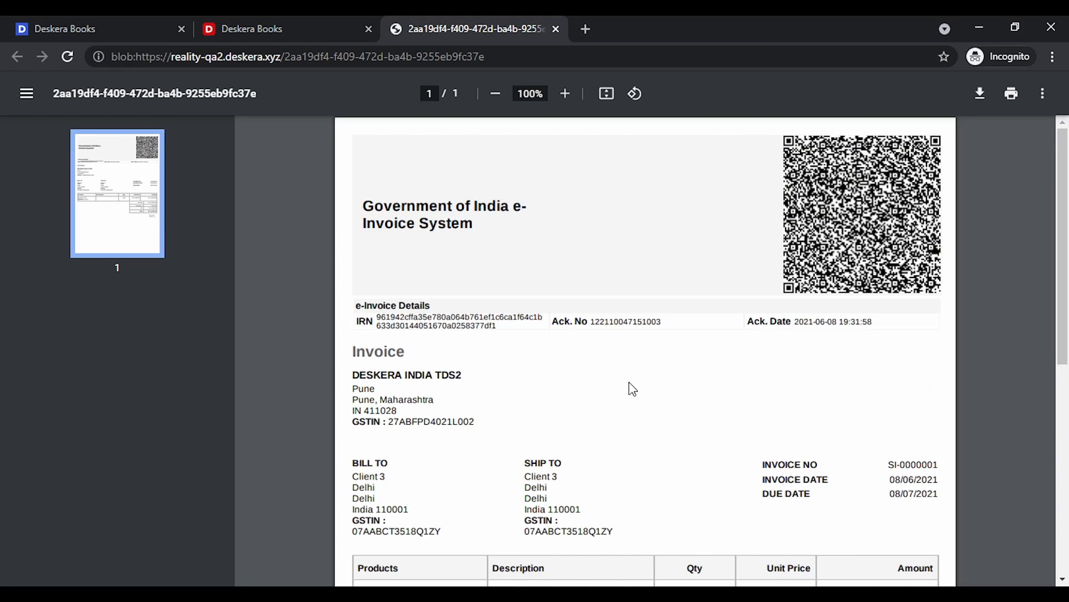
pyautogui.moveTo(622, 383)
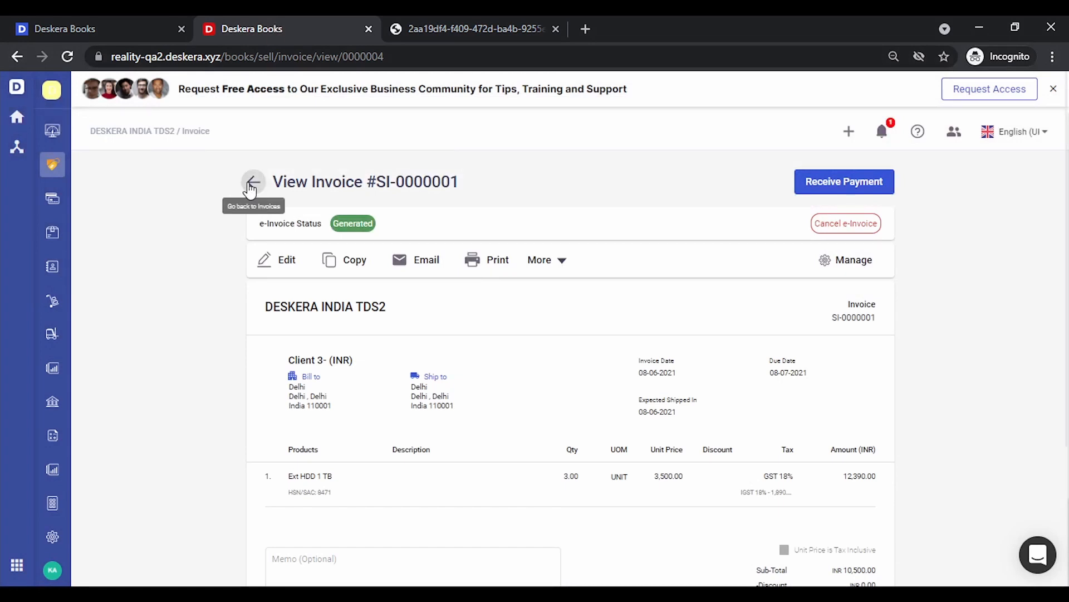
# - Back in the invoice list, select all invoices except the already generated SI-0000001
pyautogui.click(252, 181)
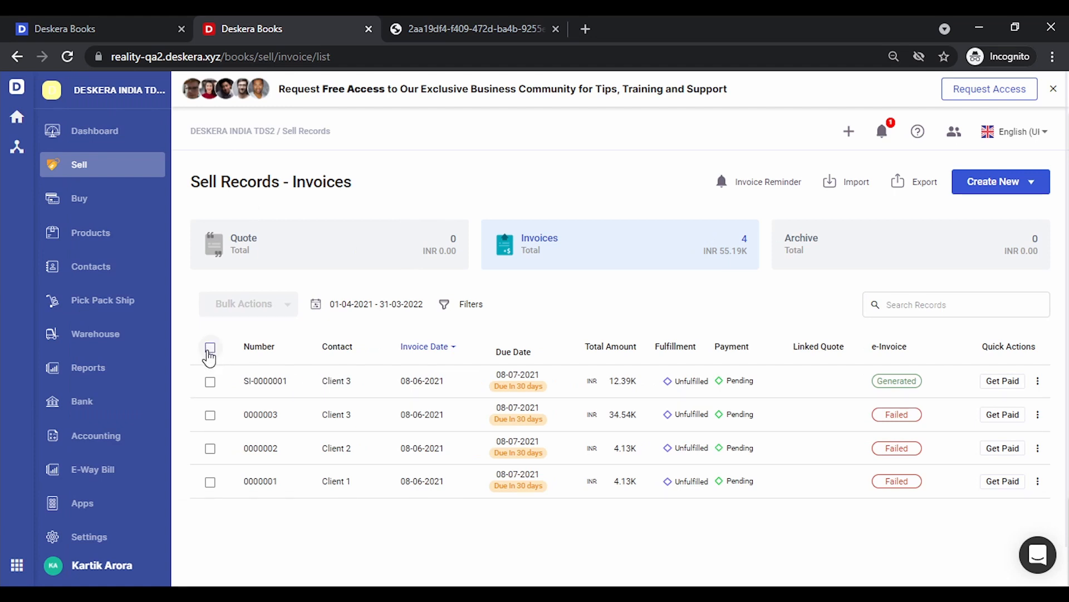
pyautogui.click(211, 348)
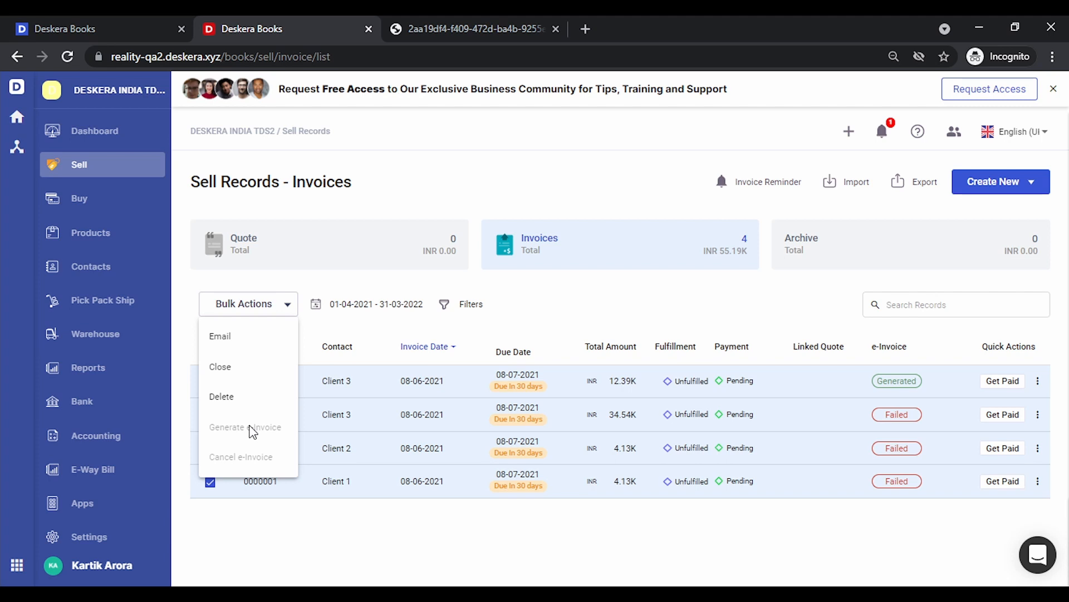
pyautogui.moveTo(441, 362)
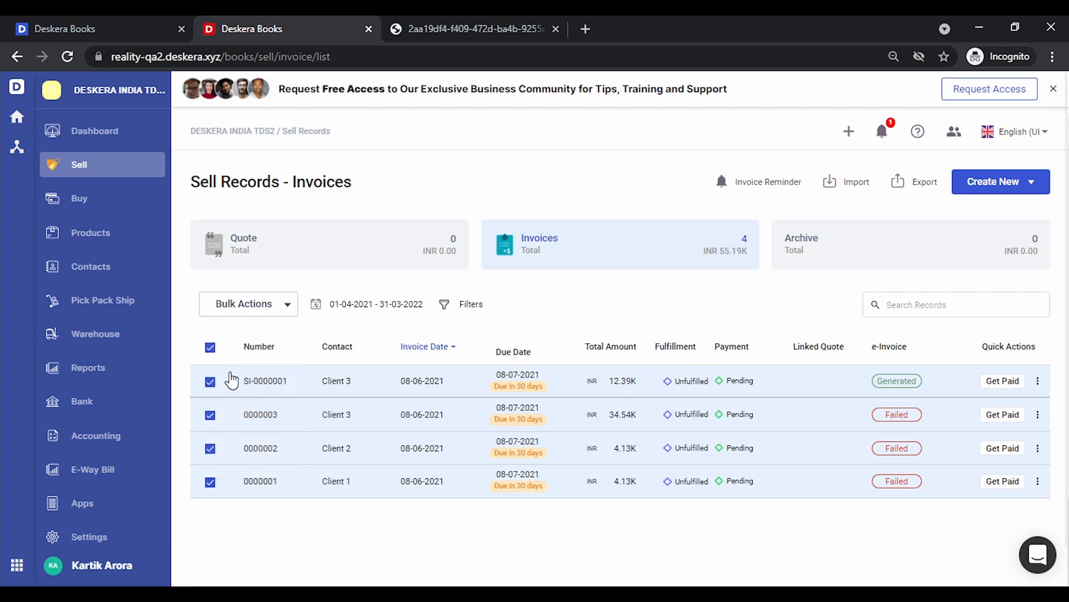
pyautogui.click(211, 381)
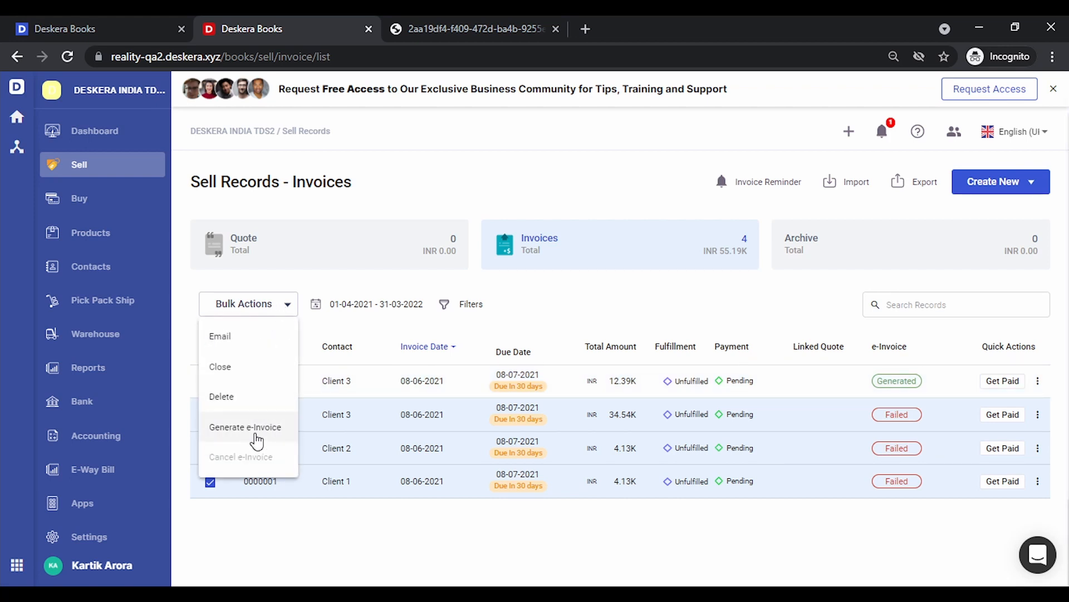
pyautogui.moveTo(654, 315)
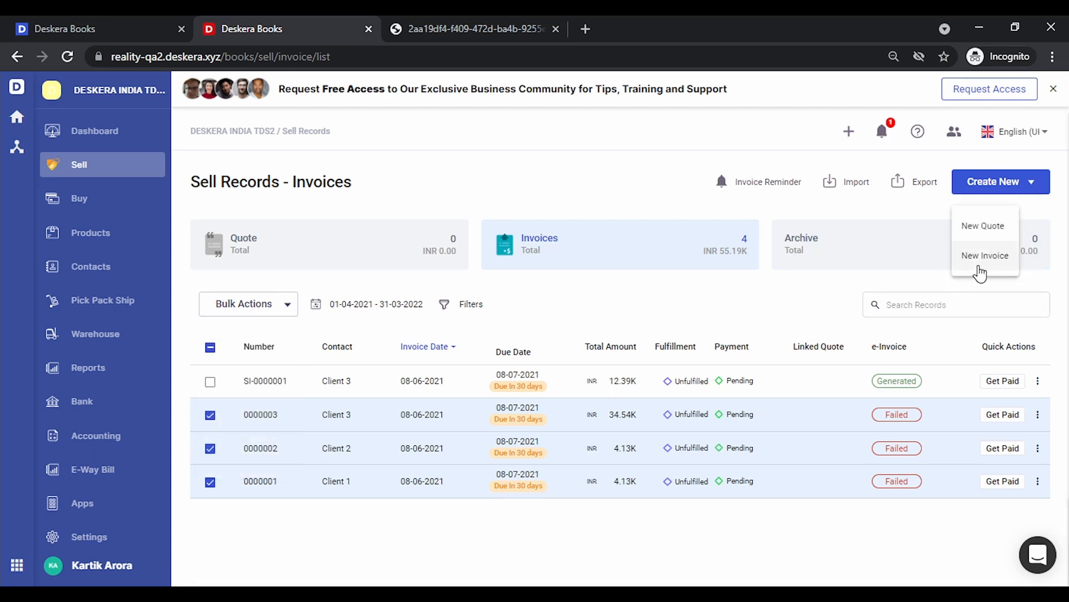
# - Start a new invoice for Royalty Contact
pyautogui.click(985, 255)
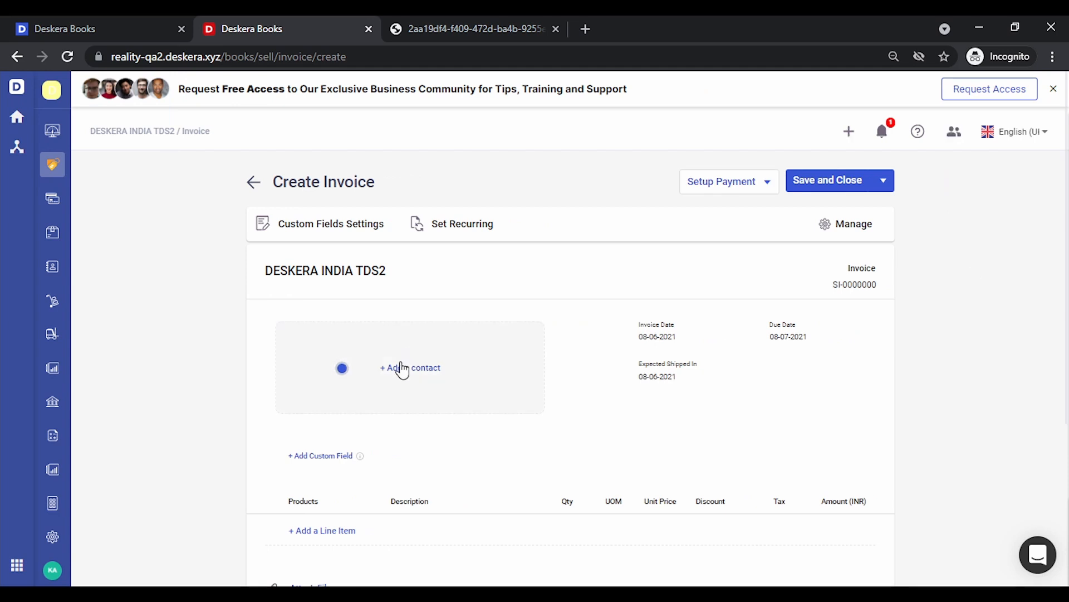
pyautogui.click(410, 368)
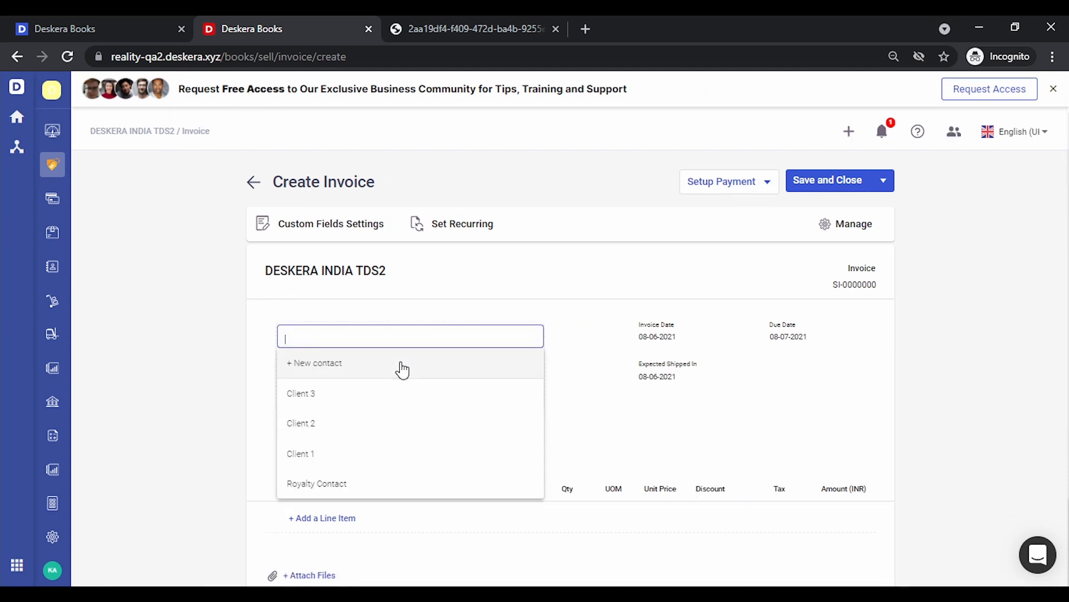
pyautogui.click(317, 483)
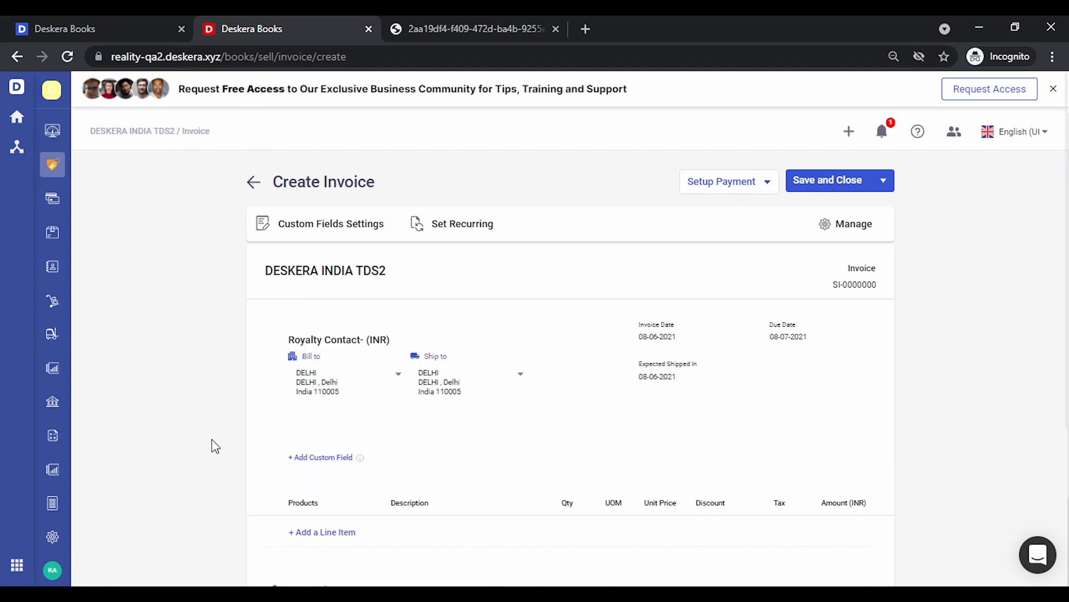
pyautogui.scroll(-3)
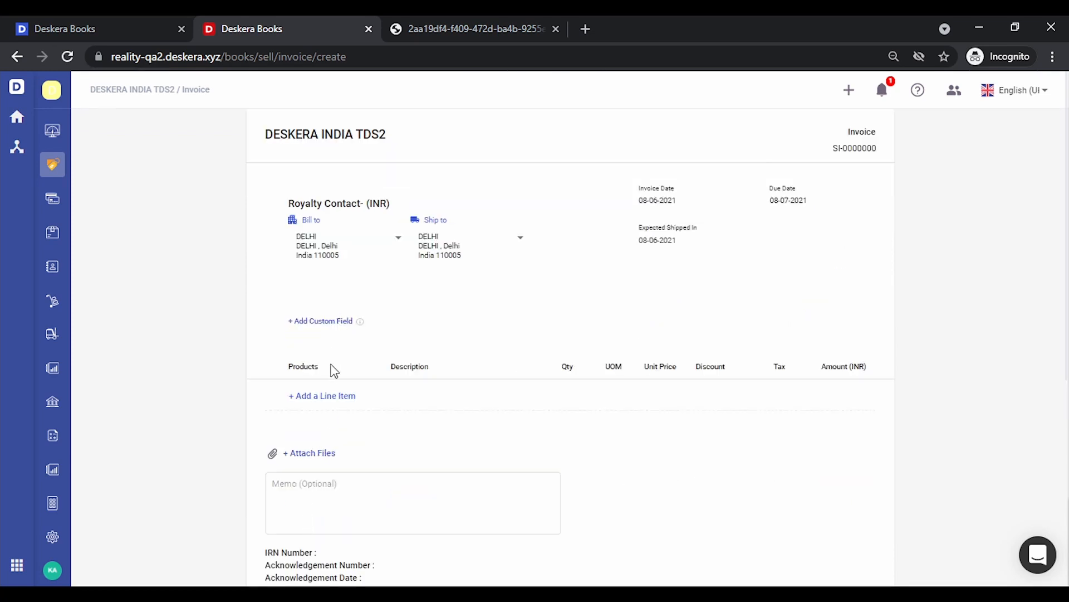
# - Add an ADVERTISING SERVICES line with unit price 15,000.00
pyautogui.click(322, 395)
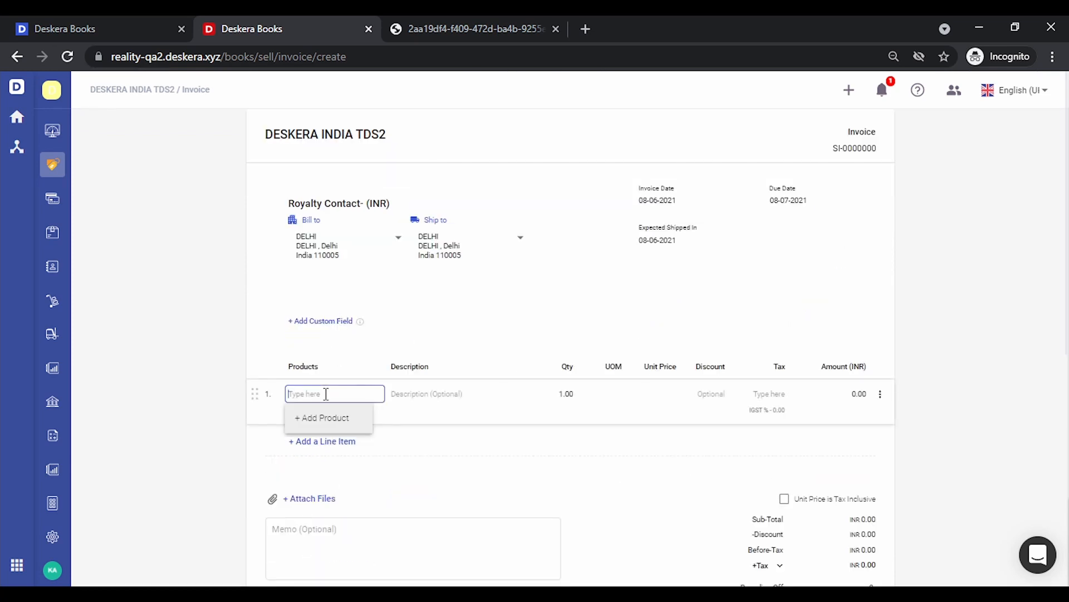
pyautogui.click(335, 393)
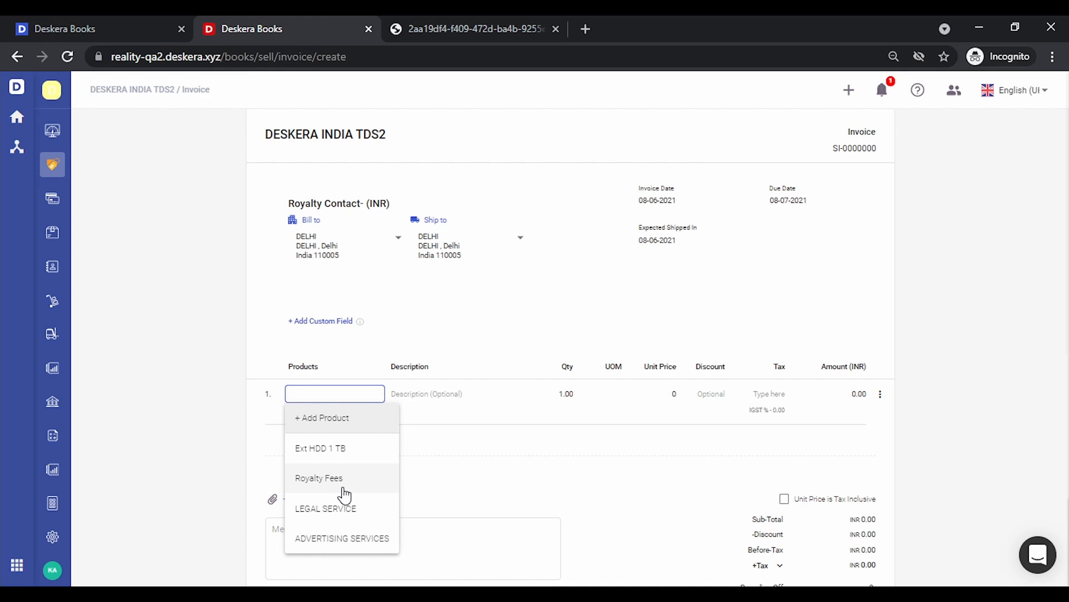
pyautogui.moveTo(361, 516)
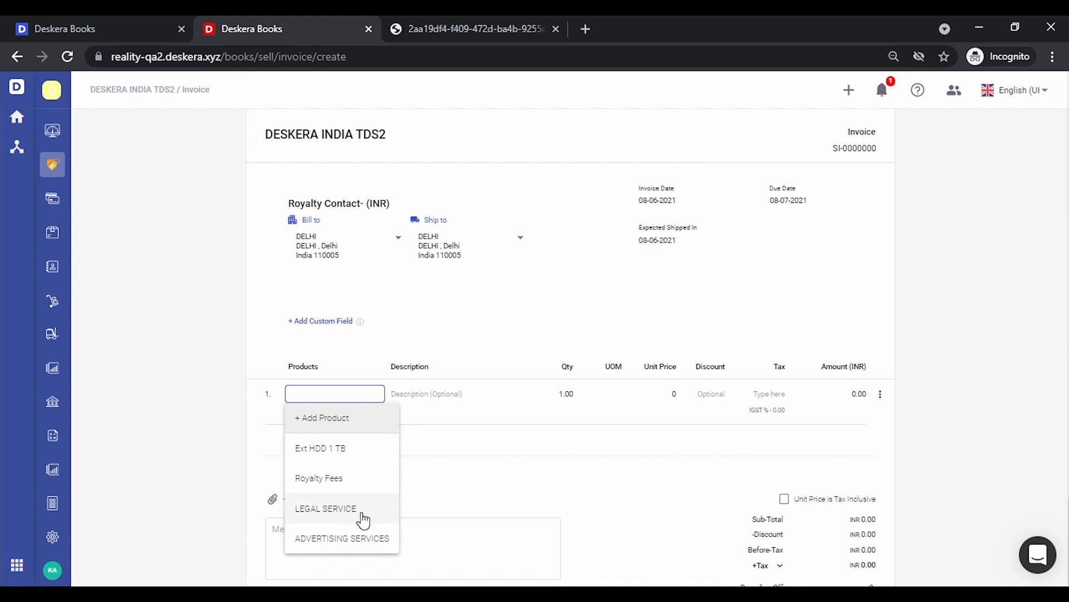
pyautogui.click(342, 537)
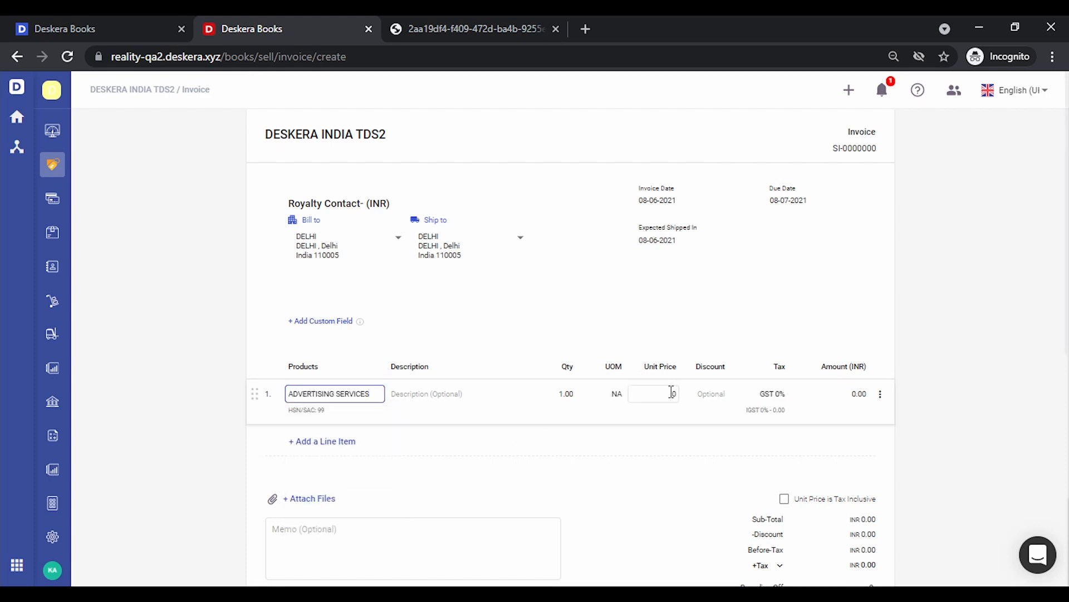
pyautogui.click(653, 393)
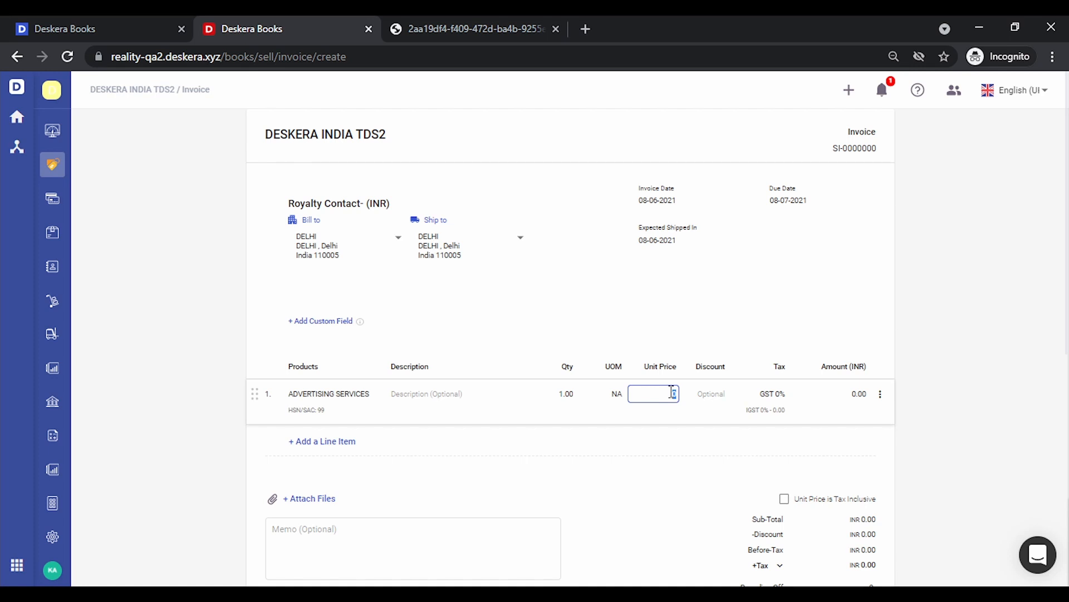
pyautogui.write('150000.00')
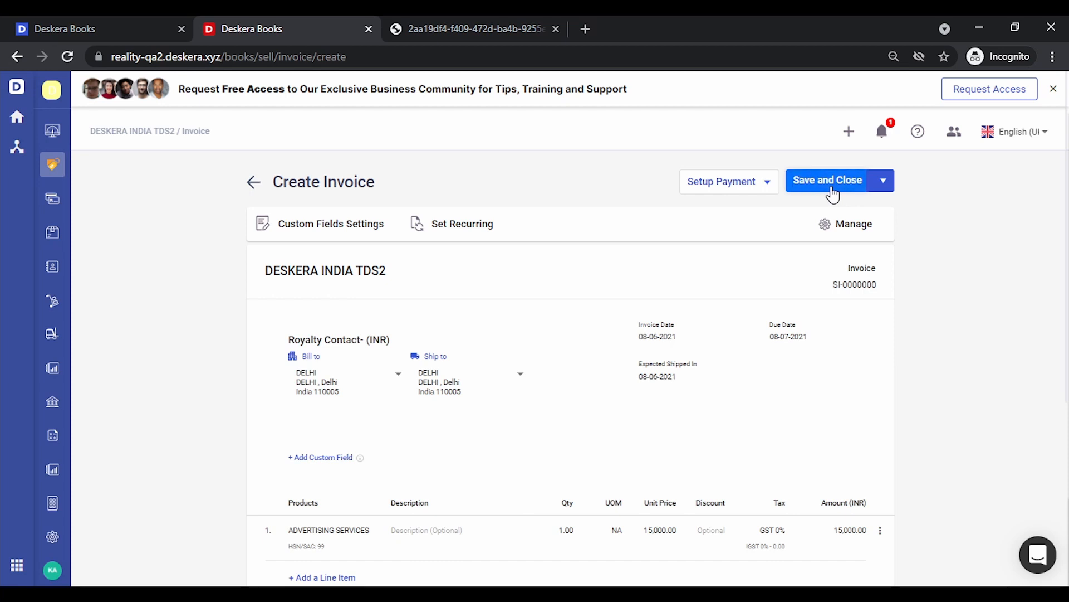
# - Save the Royalty Contact invoice as SI-0000002 and attempt e-Invoice generation, surfacing portal errors
pyautogui.click(828, 181)
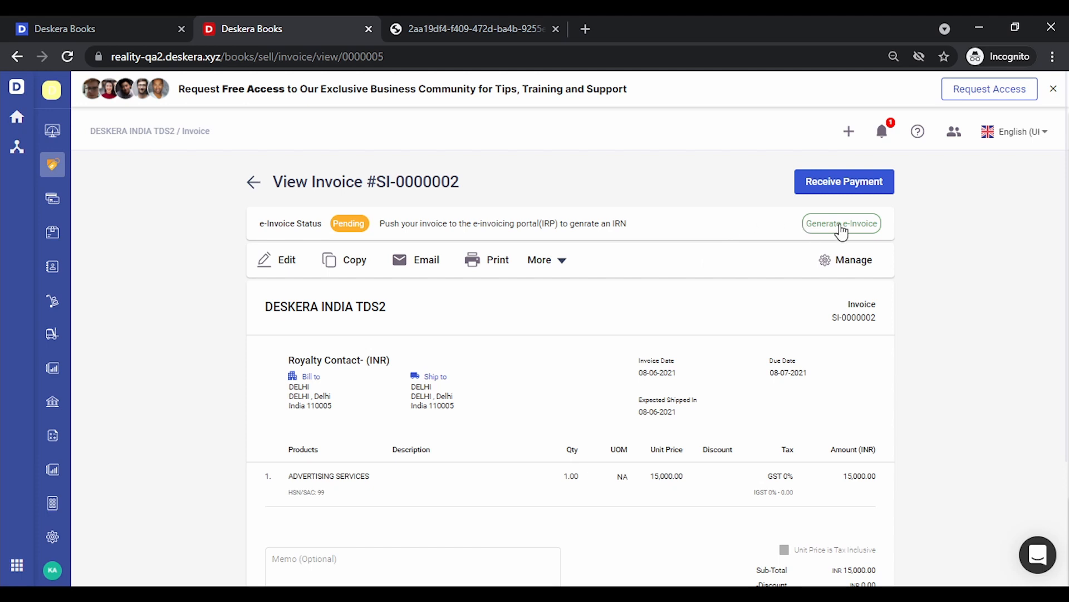
pyautogui.click(843, 222)
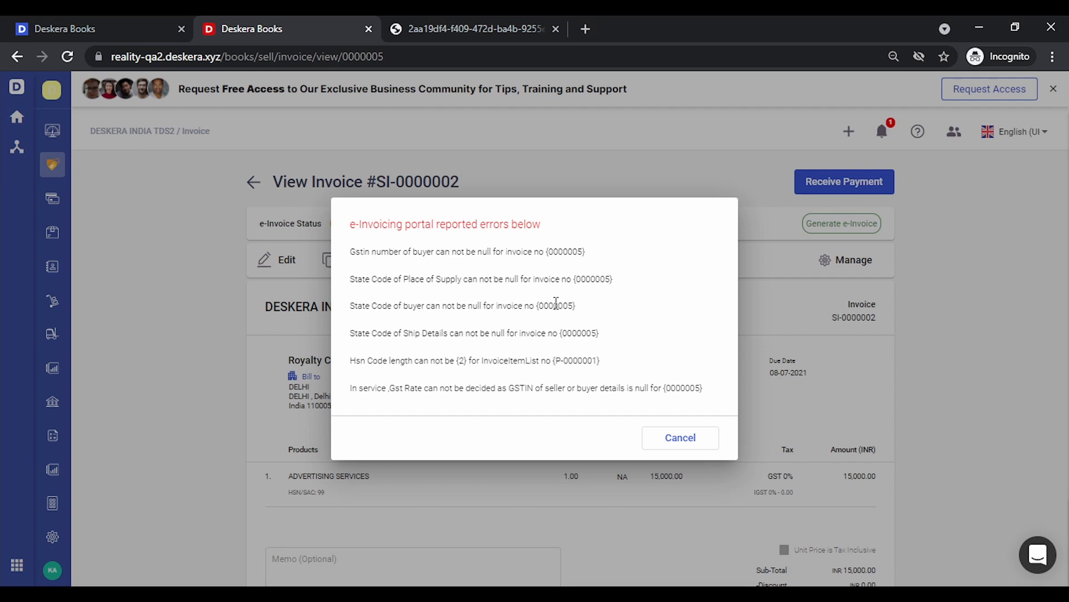
pyautogui.moveTo(413, 294)
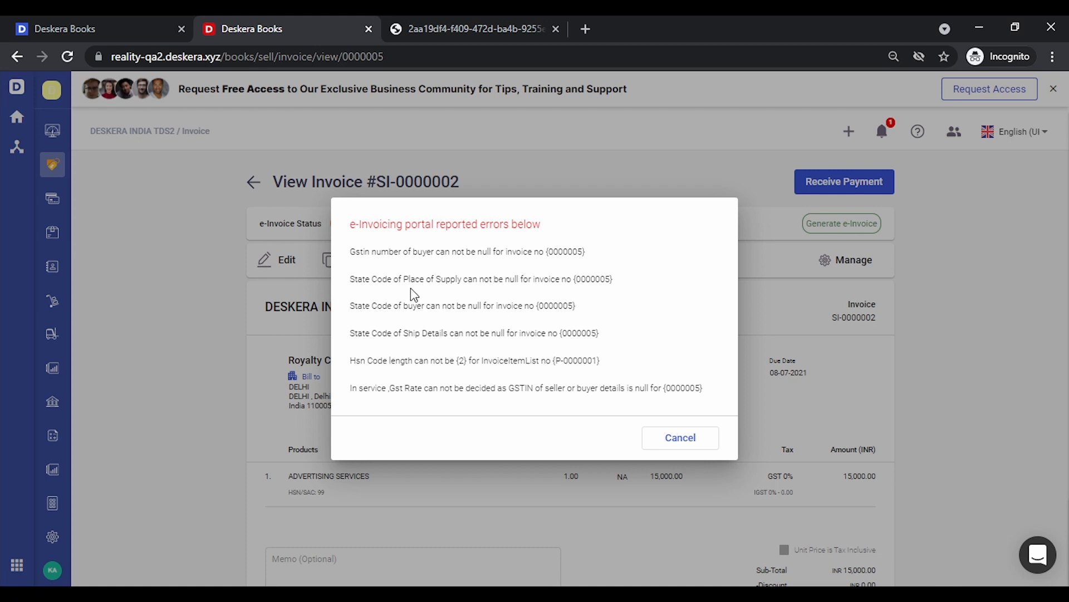
pyautogui.moveTo(379, 349)
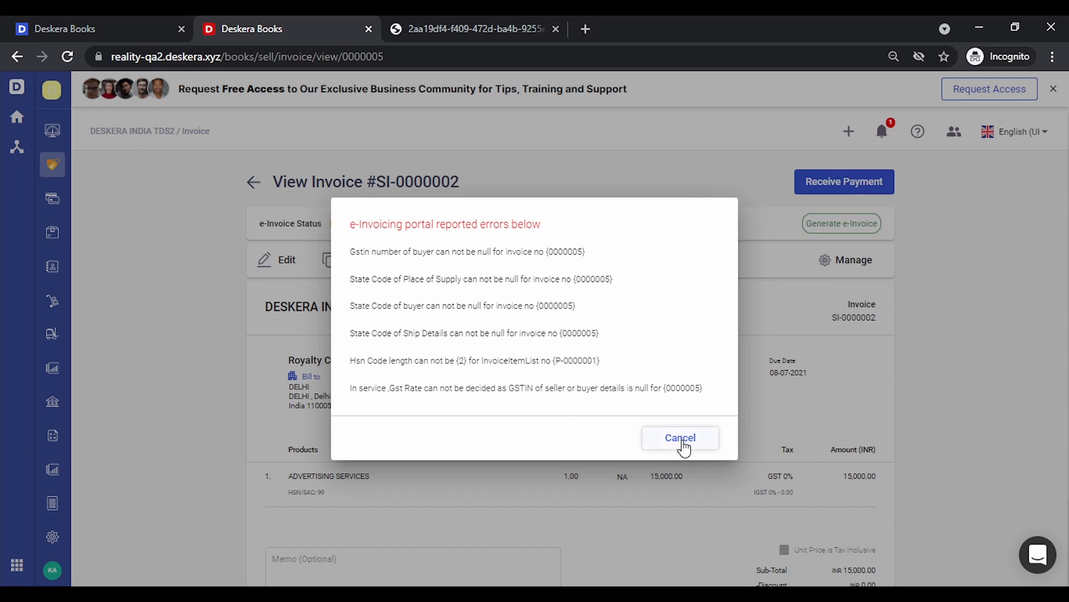
# - Dismiss the portal error list and return to the invoice list
pyautogui.click(680, 437)
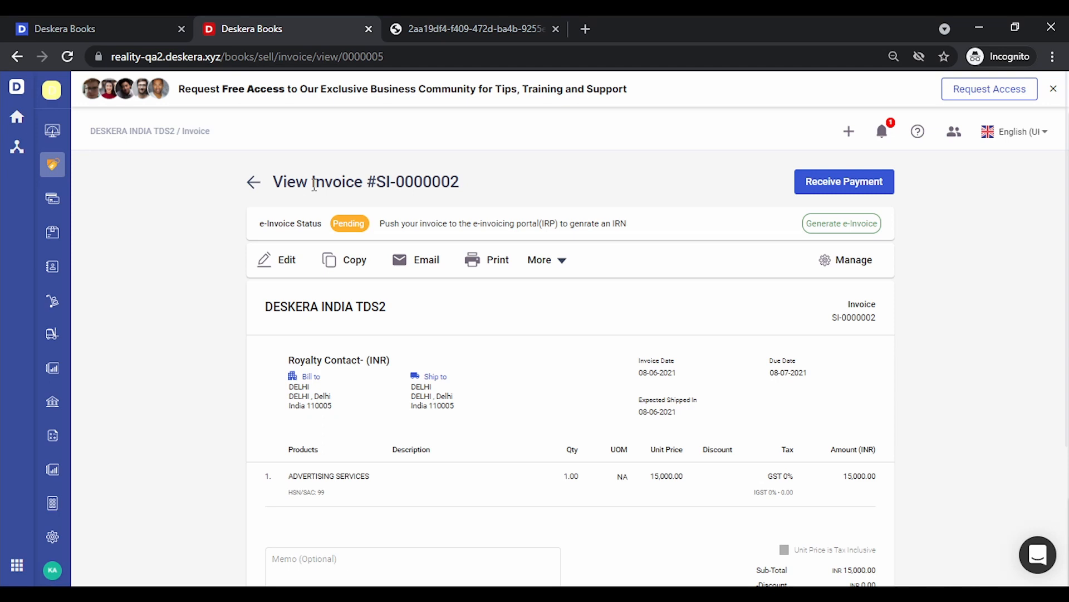
pyautogui.click(253, 182)
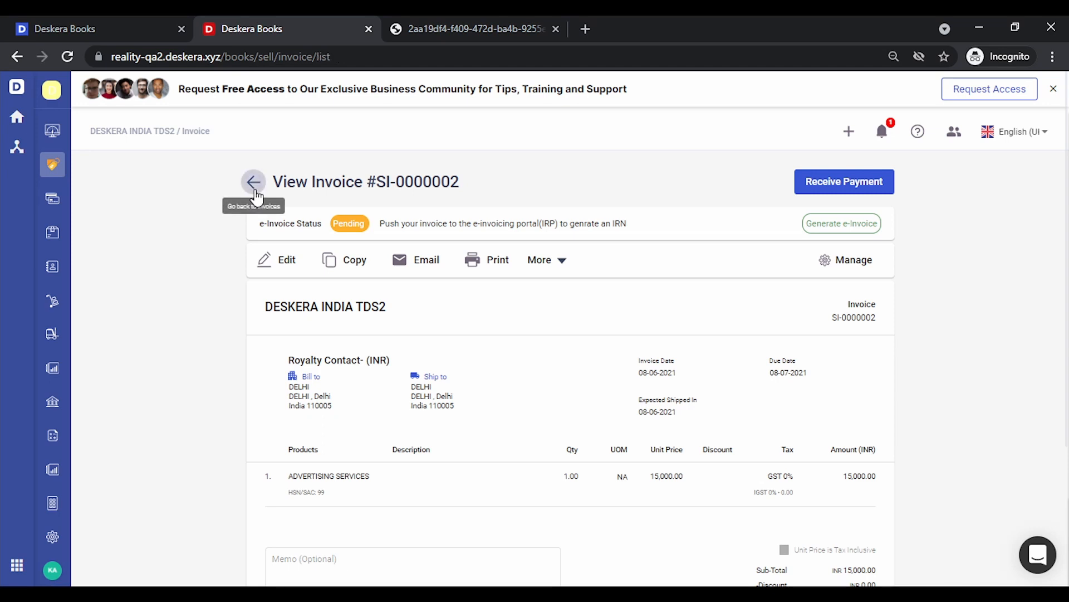
pyautogui.click(253, 182)
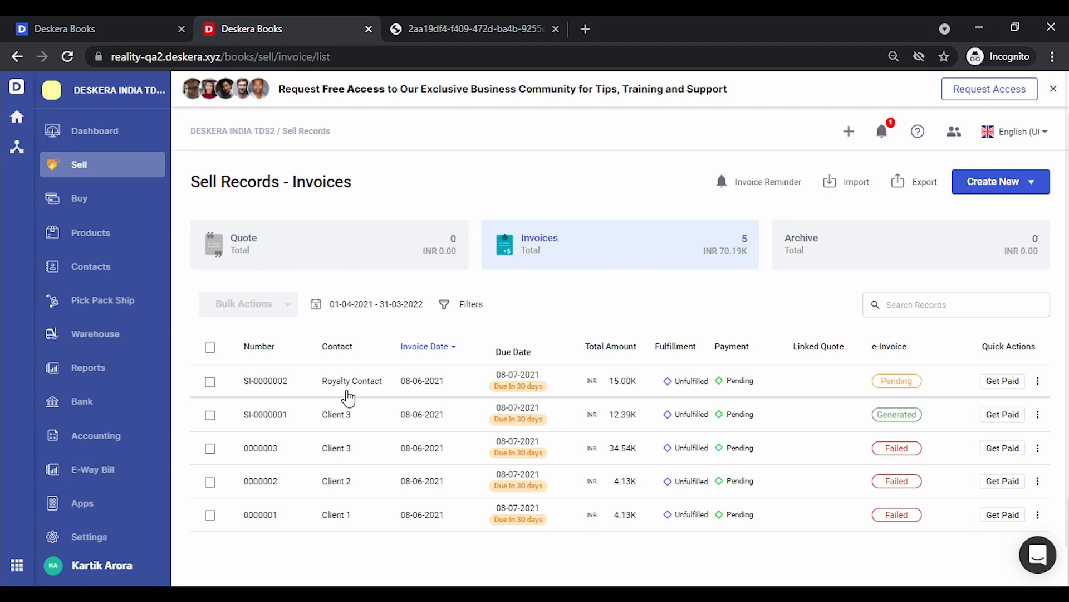
pyautogui.moveTo(1042, 392)
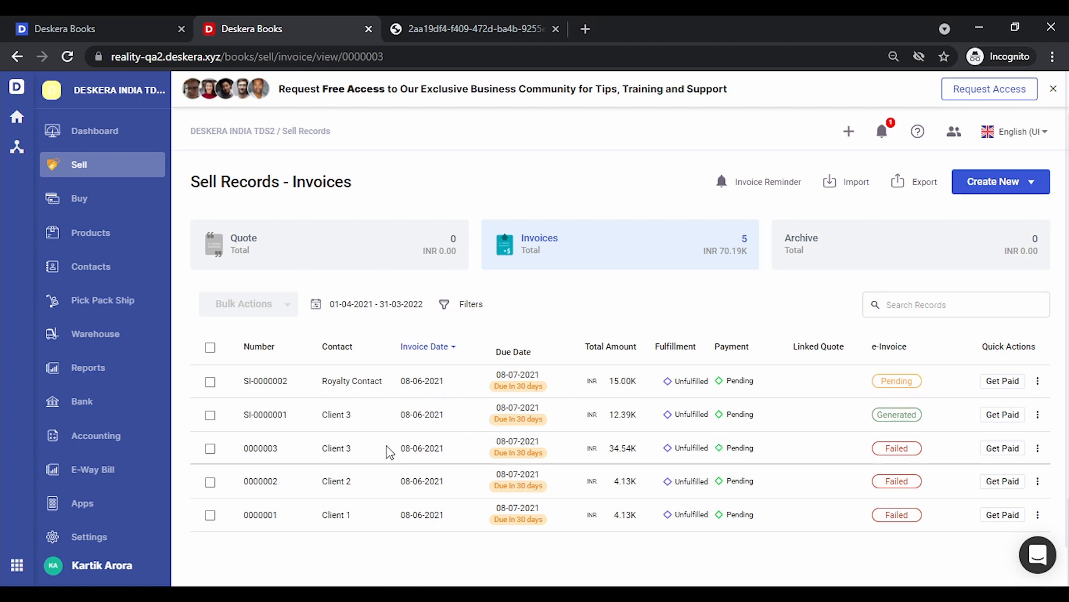
# - View invoice 0000003 for Client 3 showing its Failed e-Invoice status (IRN already cancelled)
pyautogui.click(259, 448)
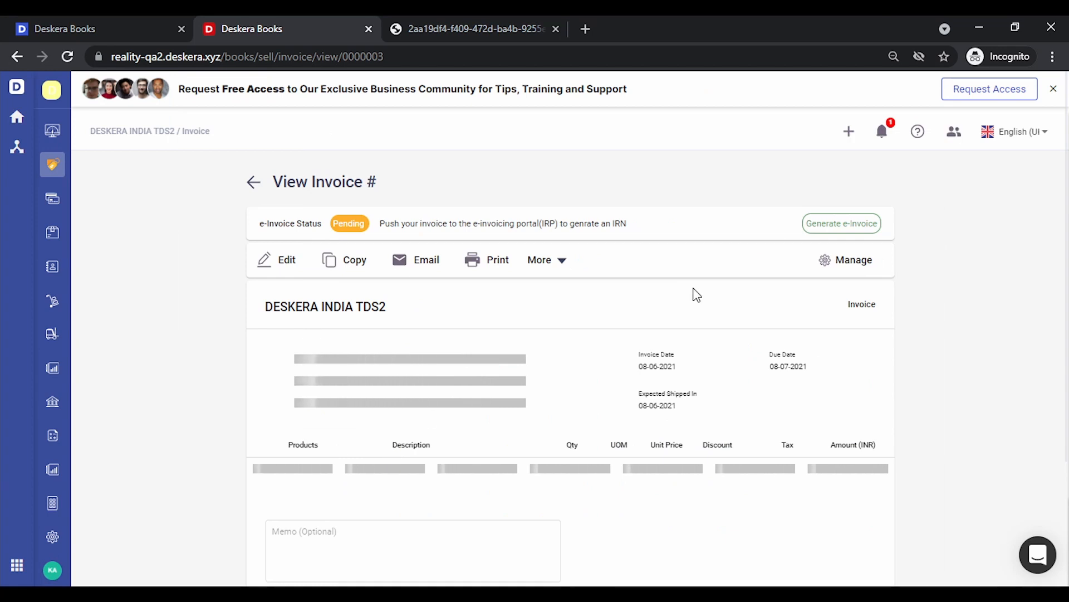
pyautogui.click(842, 223)
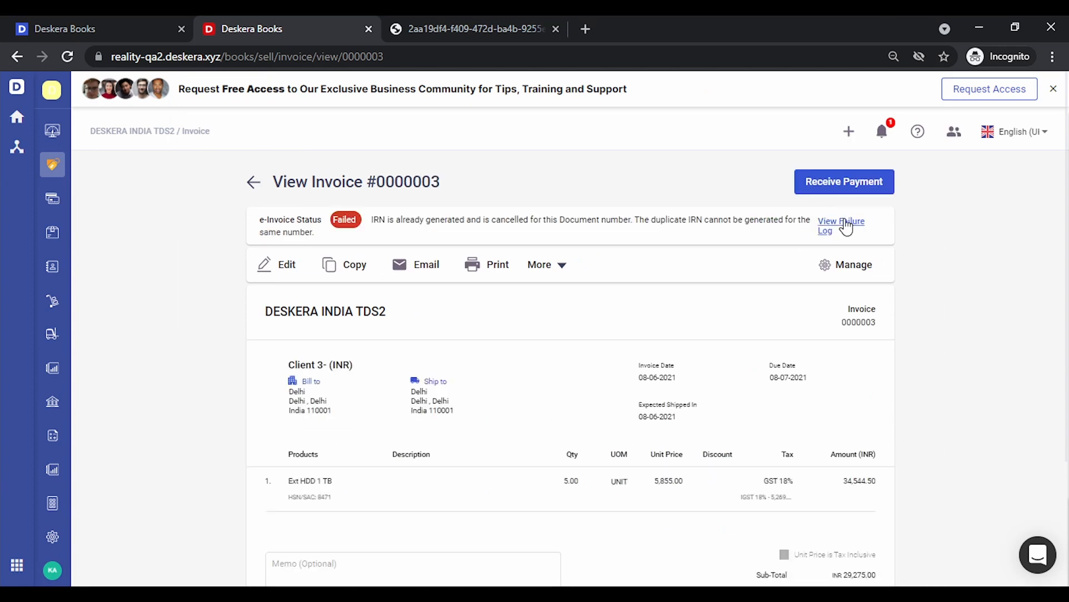
# - Review failure remarks for invoices 0000003 and 0000002 in the Failed e-Invoices report, then go to the Dashboard
pyautogui.click(841, 225)
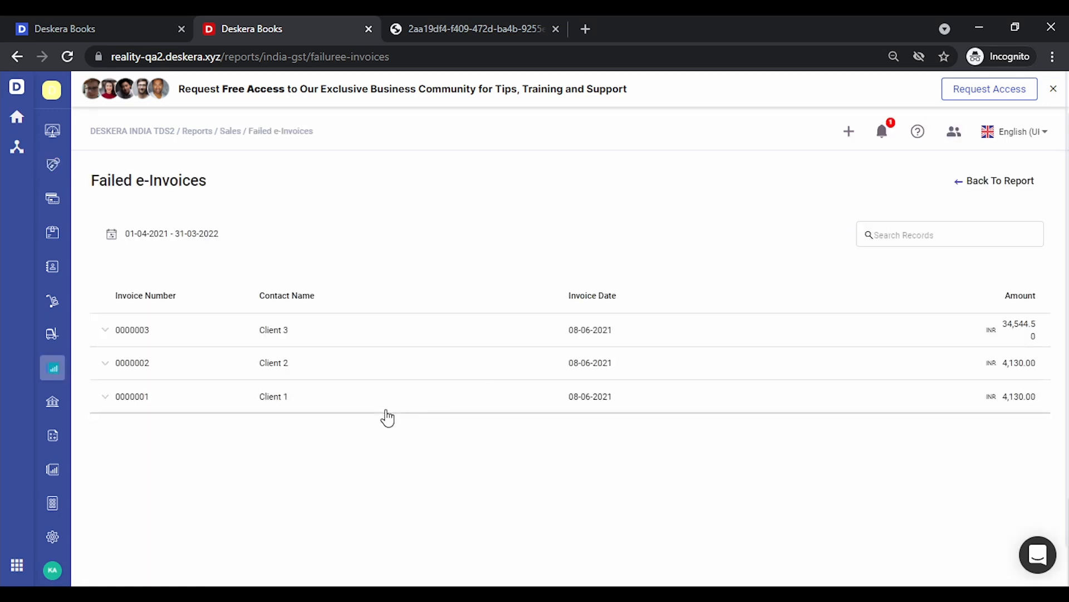
pyautogui.moveTo(253, 398)
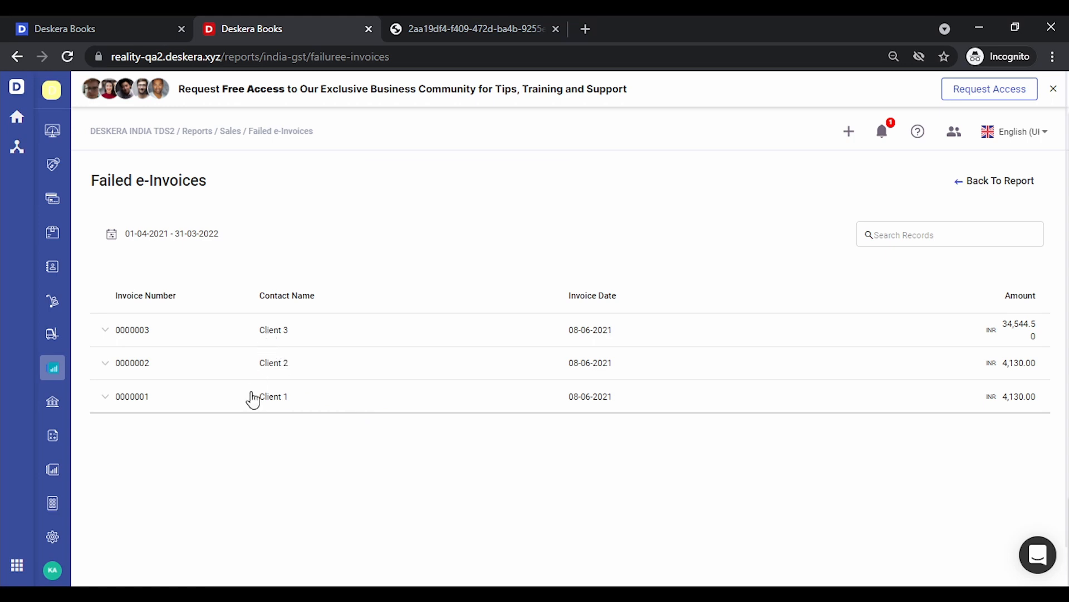
pyautogui.moveTo(109, 334)
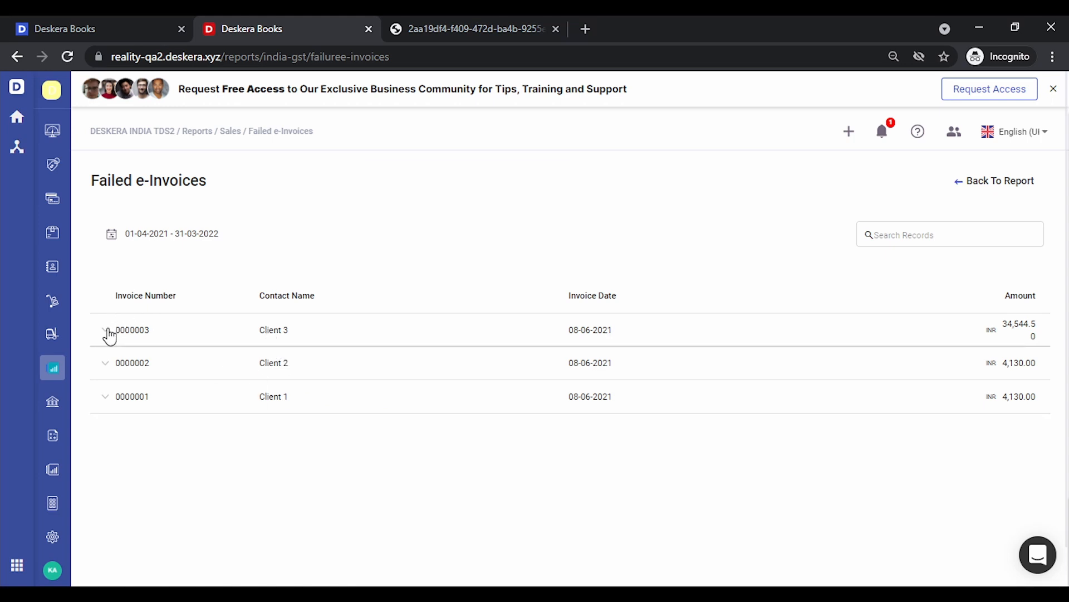
pyautogui.click(105, 330)
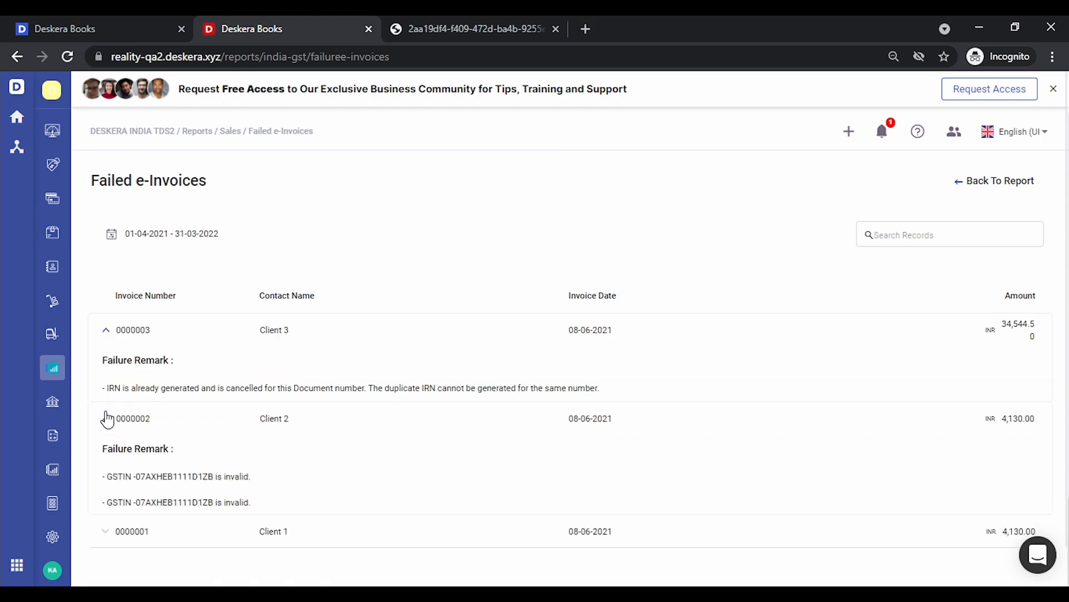
pyautogui.click(106, 489)
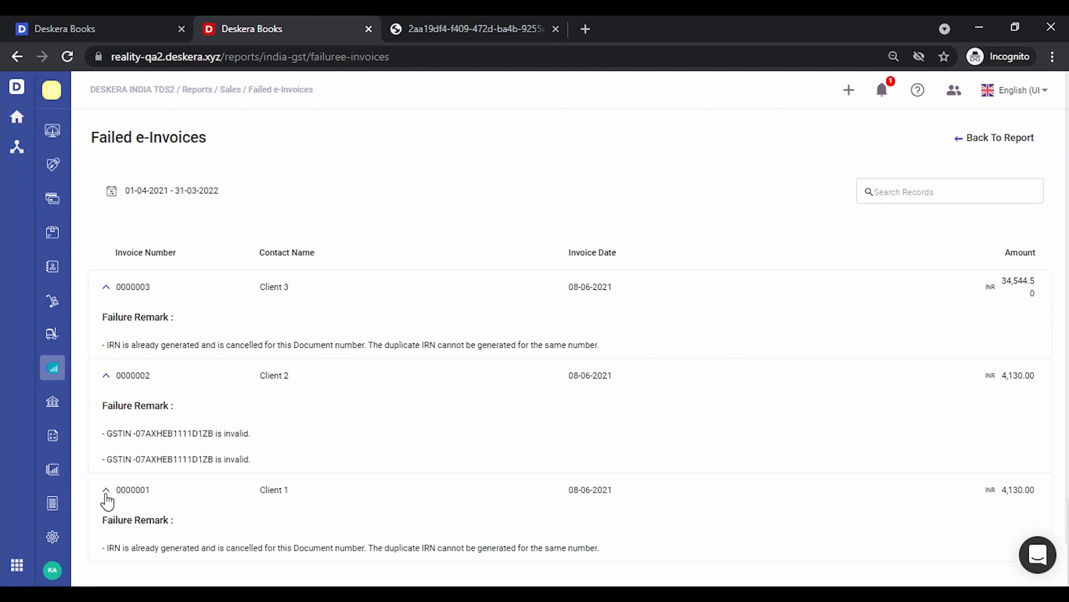
pyautogui.moveTo(260, 498)
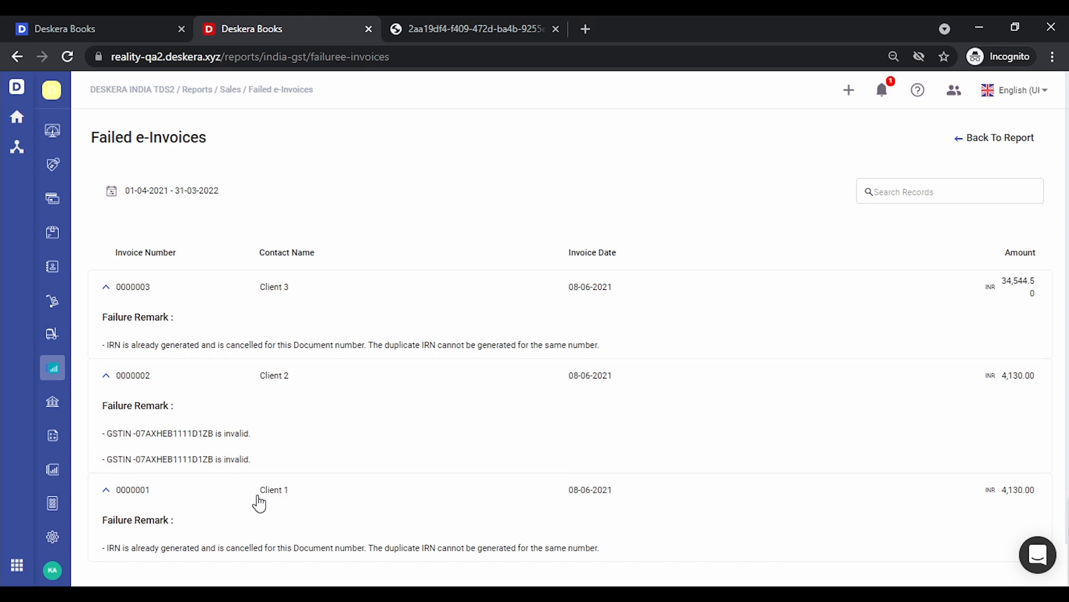
pyautogui.moveTo(57, 132)
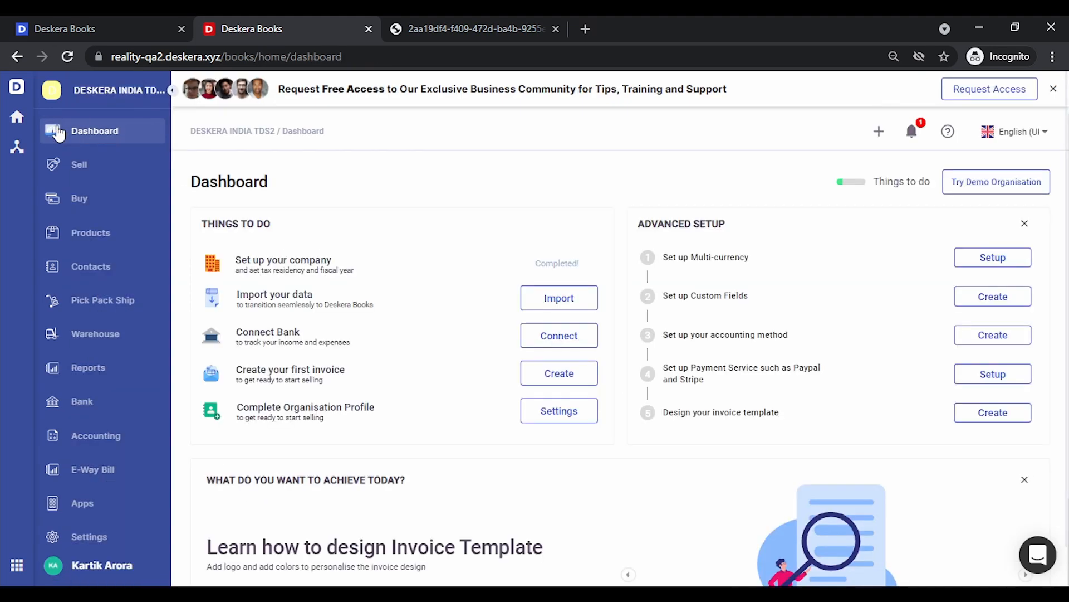
pyautogui.click(993, 334)
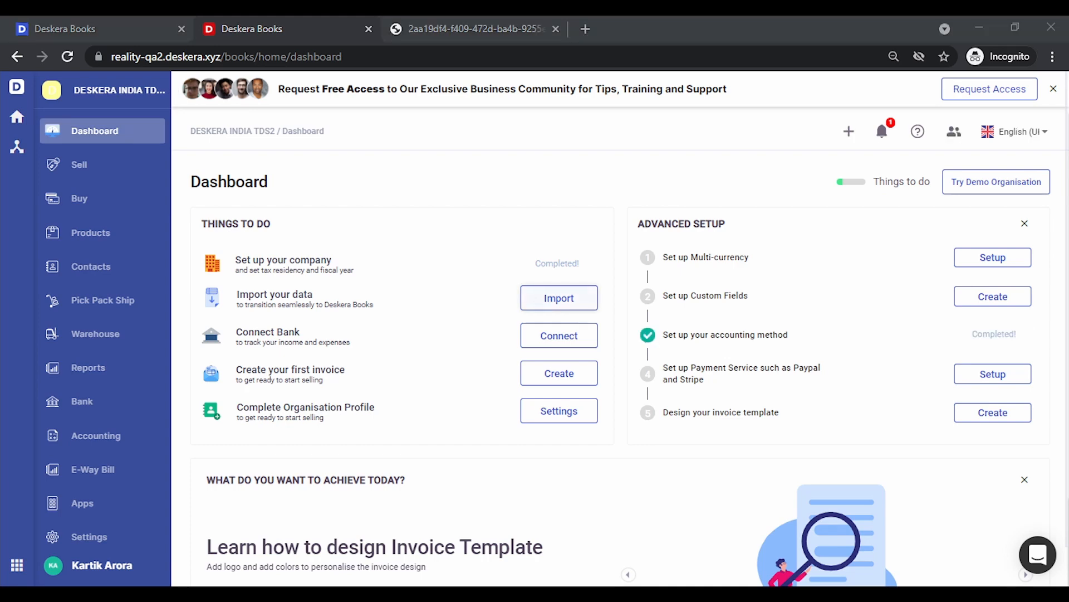